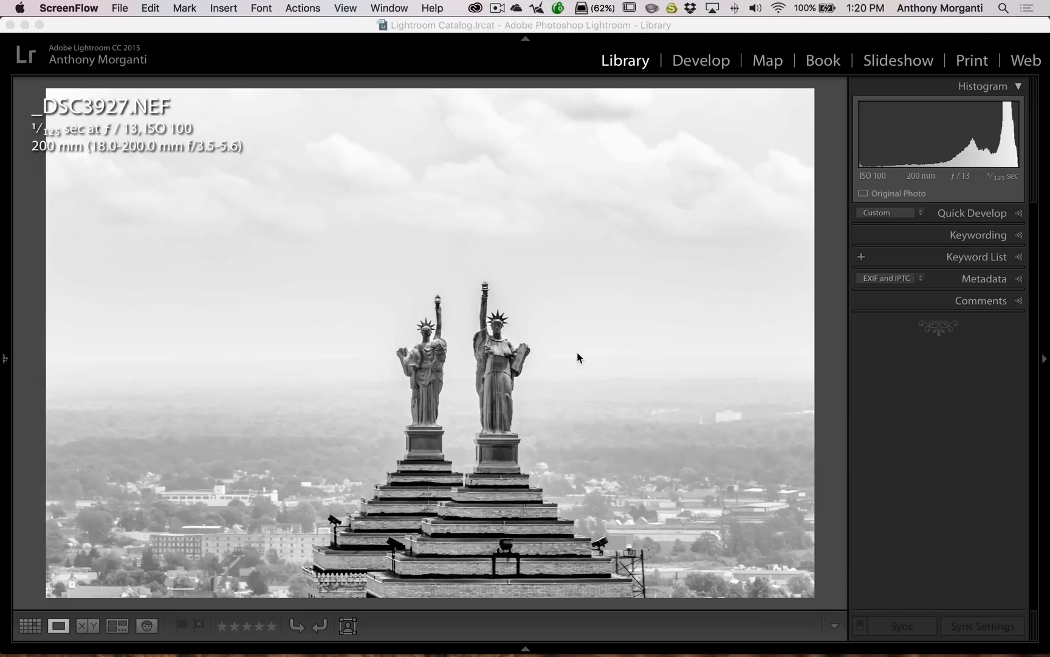
{"action": "mouse_move", "coordinate": [576, 359]}
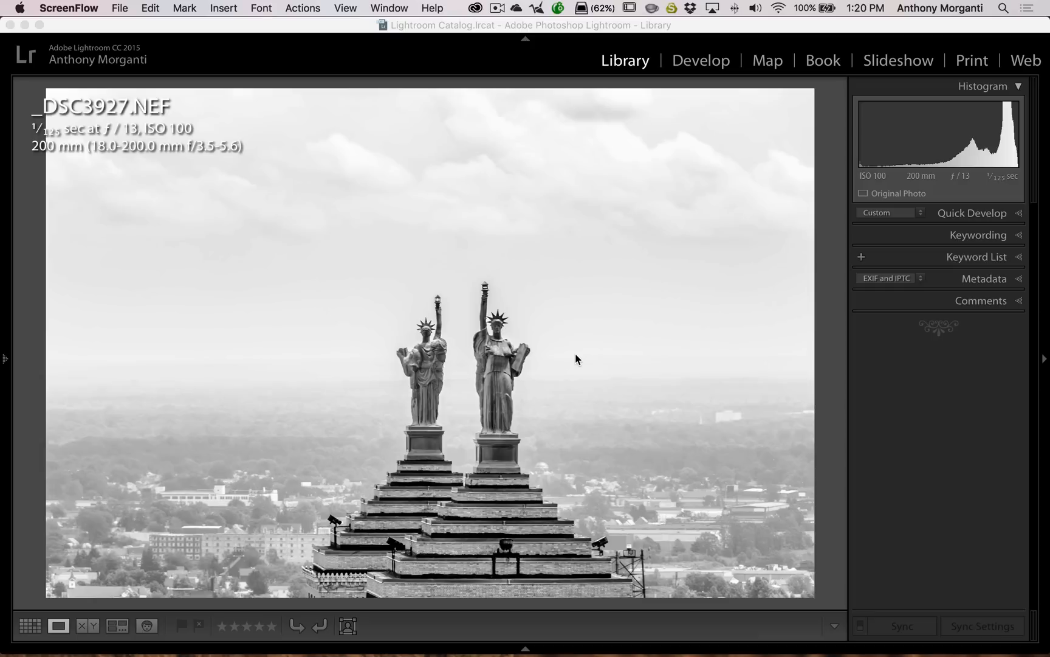
{"action": "mouse_move", "coordinate": [823, 310]}
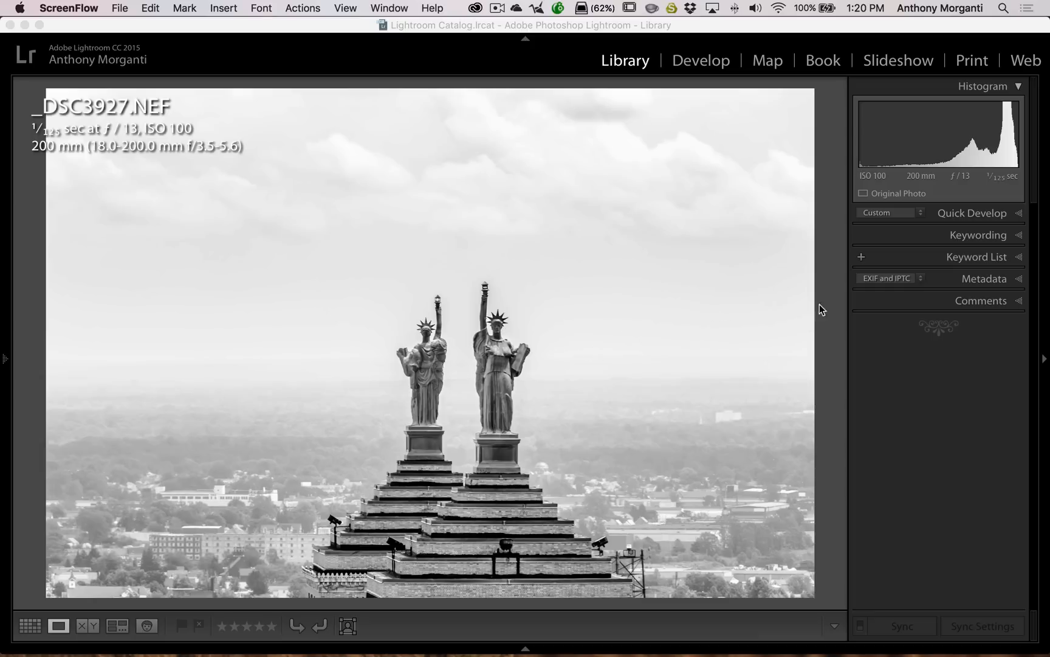
{"action": "mouse_move", "coordinate": [891, 233]}
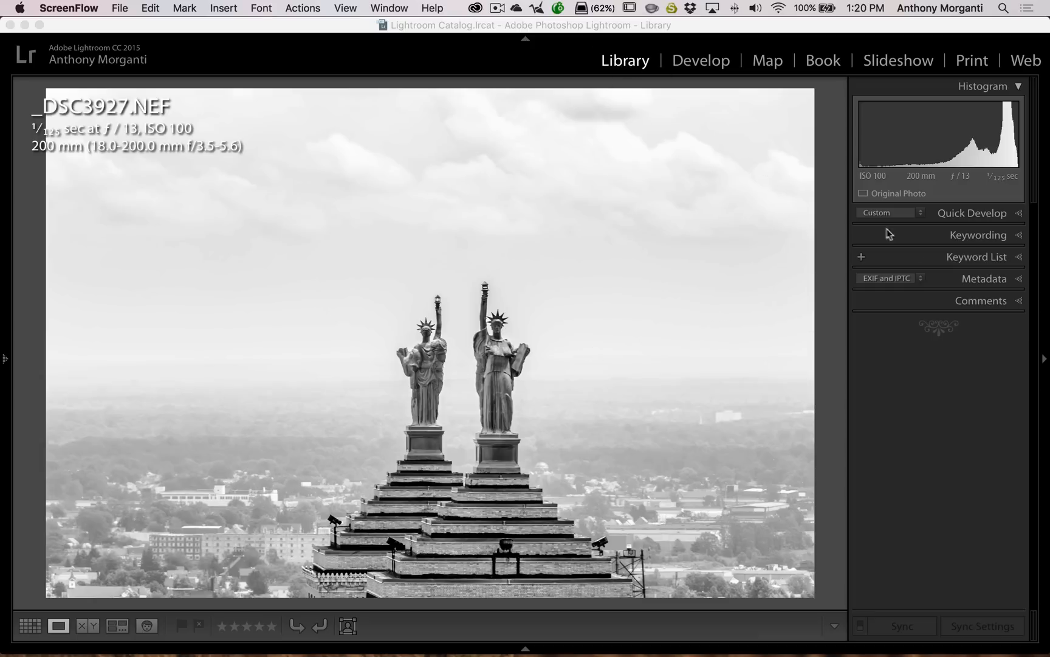
{"action": "mouse_move", "coordinate": [1011, 284]}
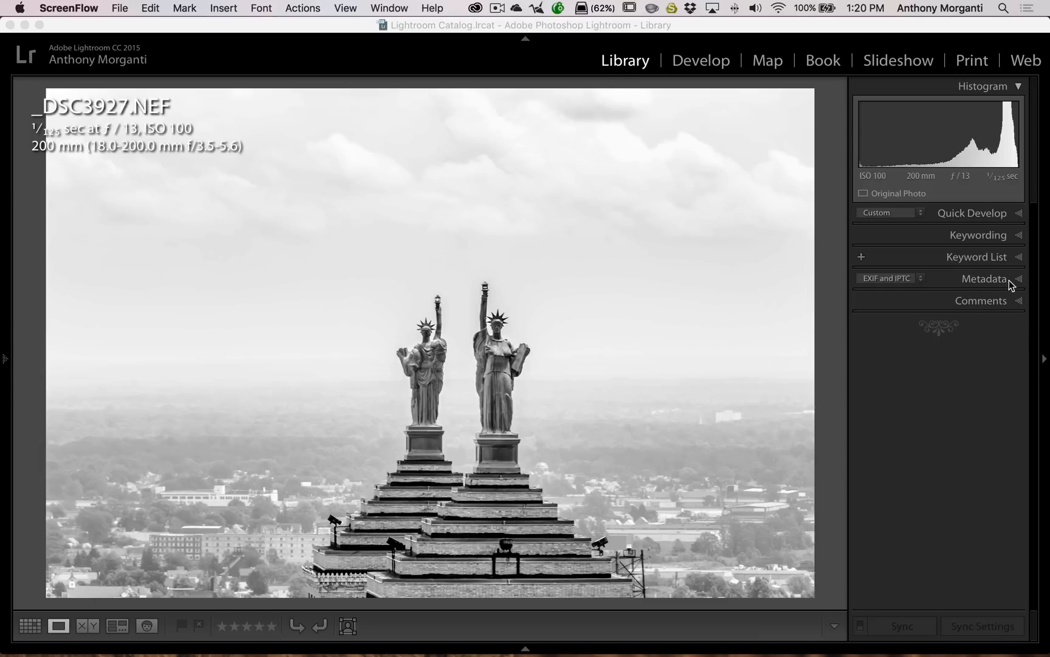
- Expand the Metadata panel and reach Edit Presets... from its Preset dropdown
{"action": "left_click", "coordinate": [984, 278]}
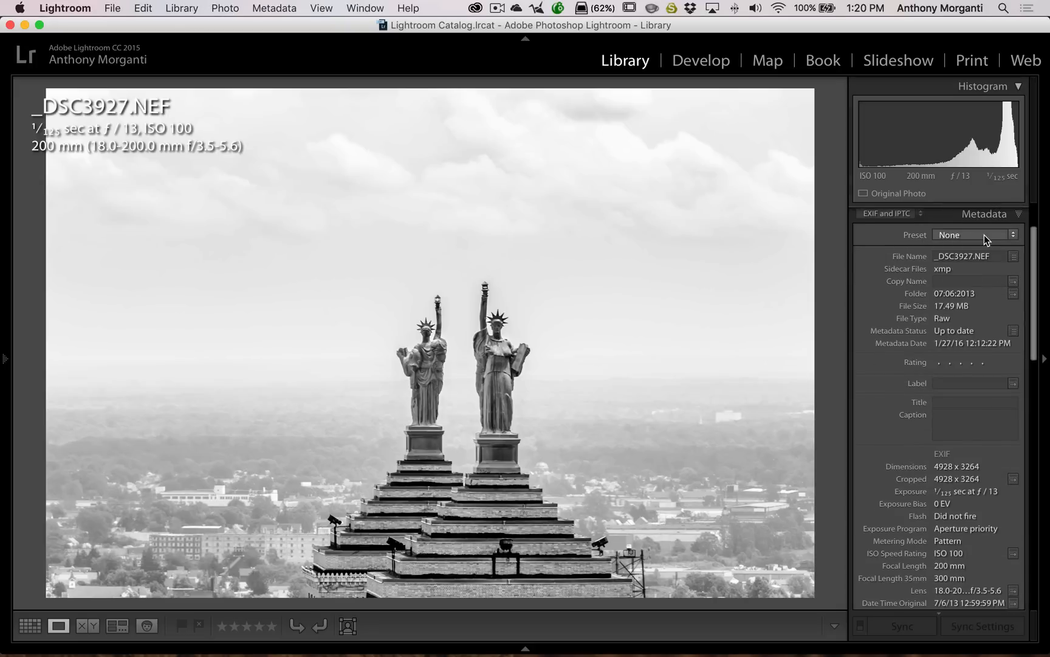
{"action": "mouse_move", "coordinate": [980, 241]}
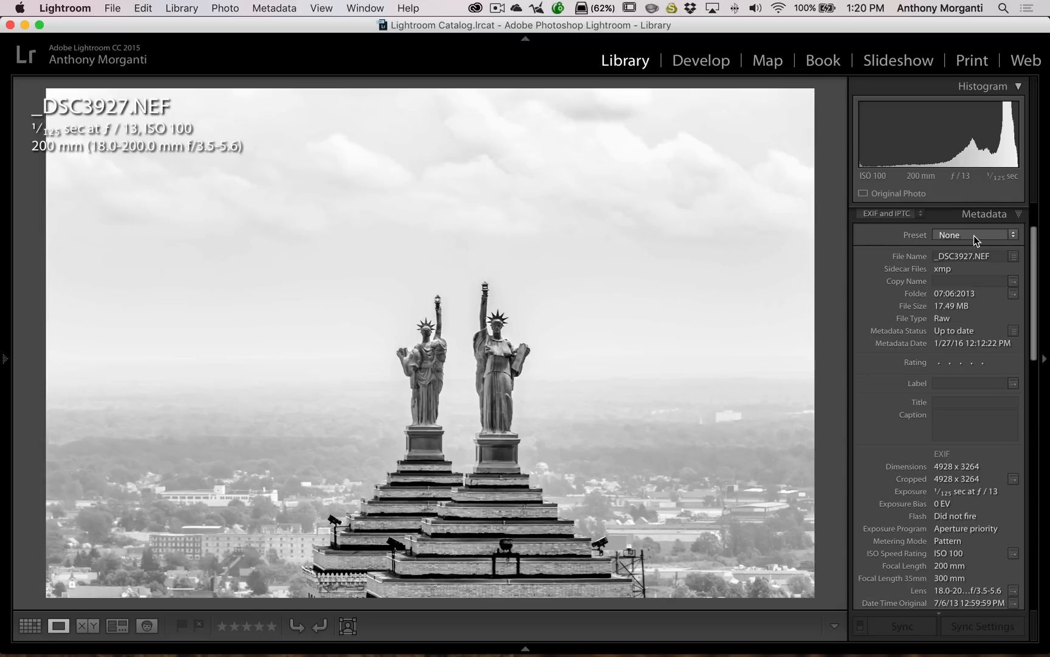
{"action": "left_click", "coordinate": [975, 235]}
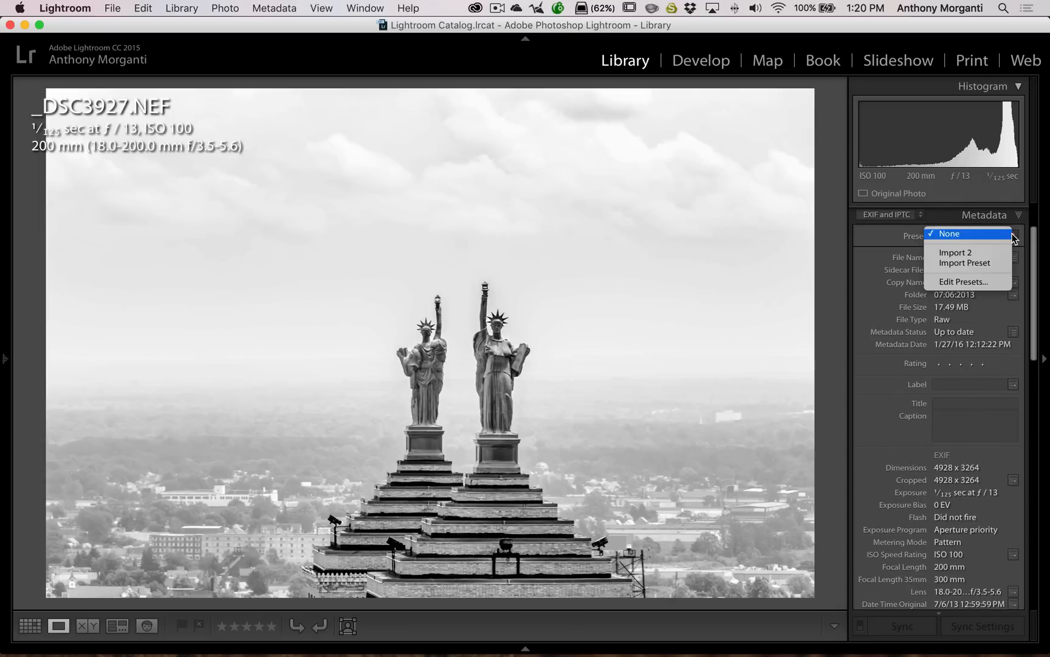
{"action": "mouse_move", "coordinate": [973, 253]}
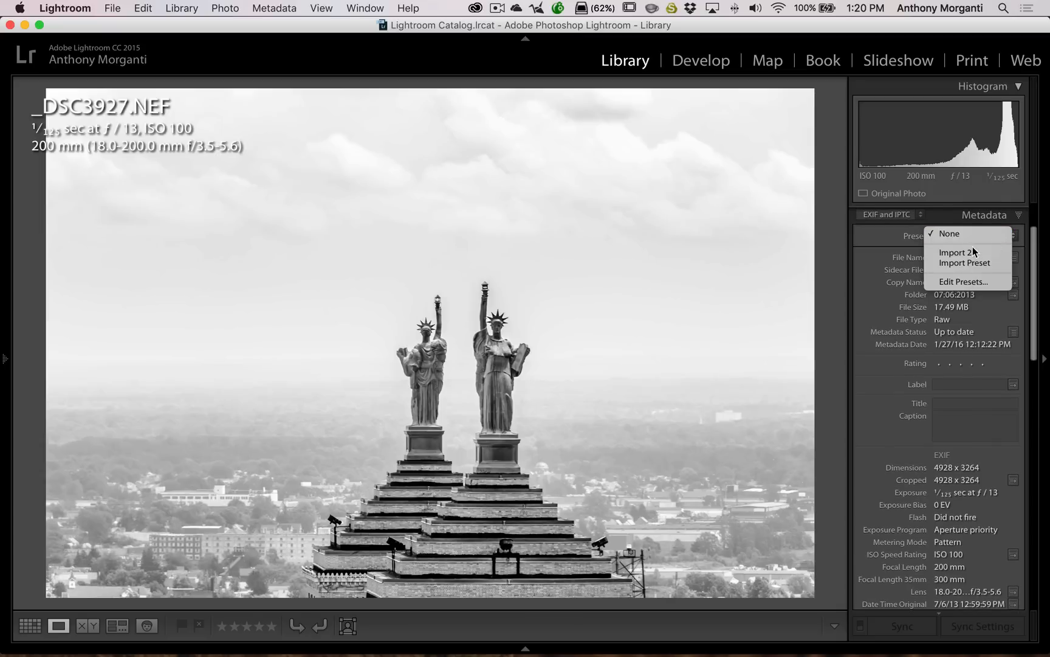
{"action": "mouse_move", "coordinate": [958, 253]}
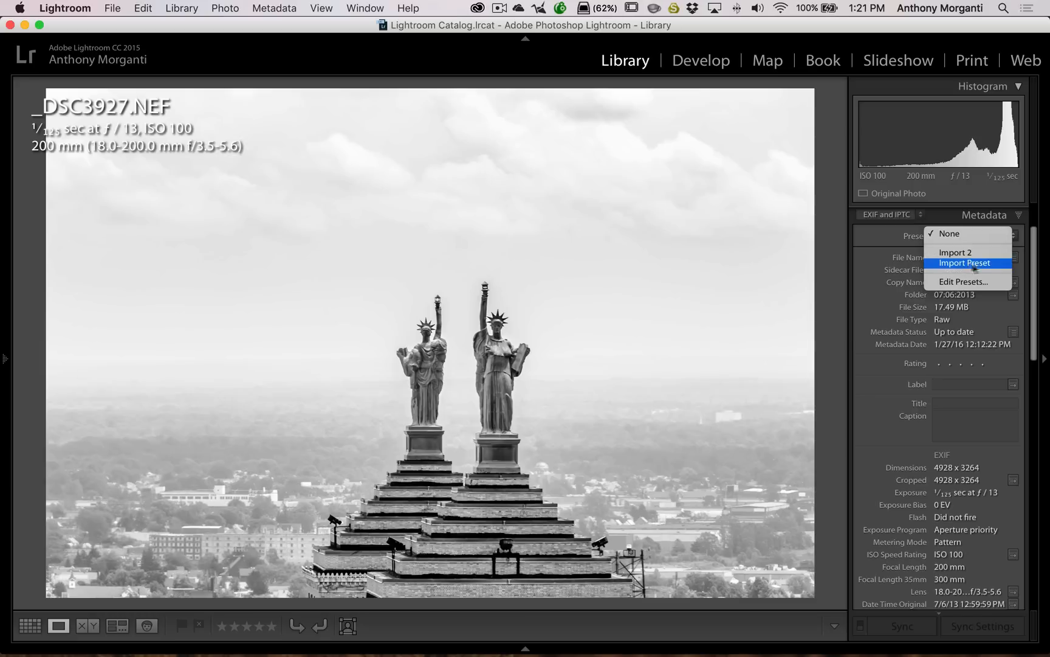
{"action": "mouse_move", "coordinate": [964, 252]}
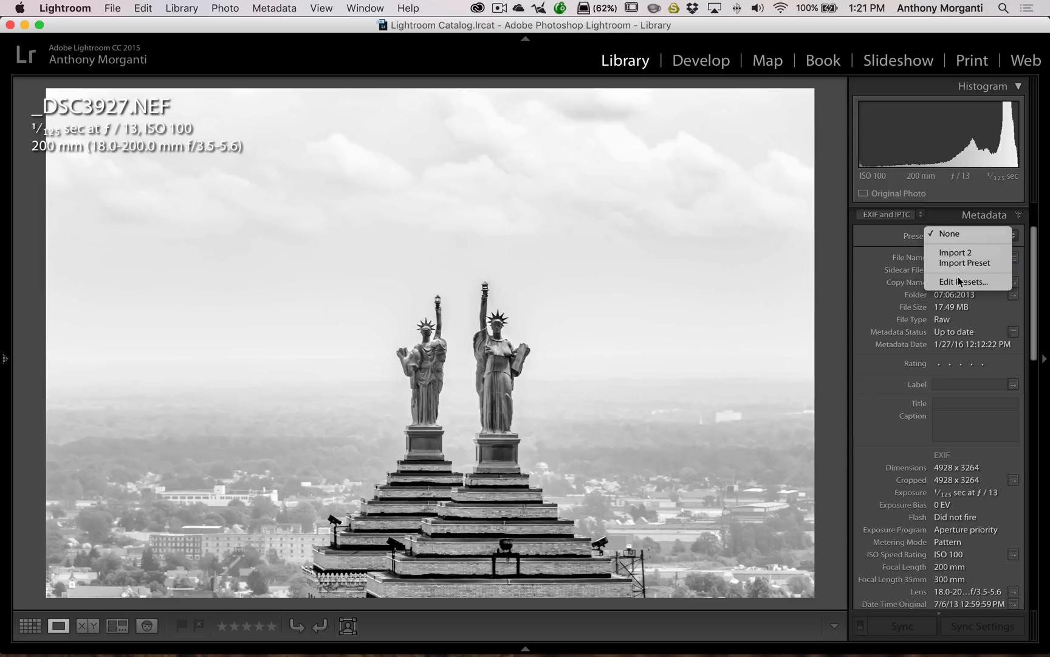
{"action": "left_click", "coordinate": [949, 233]}
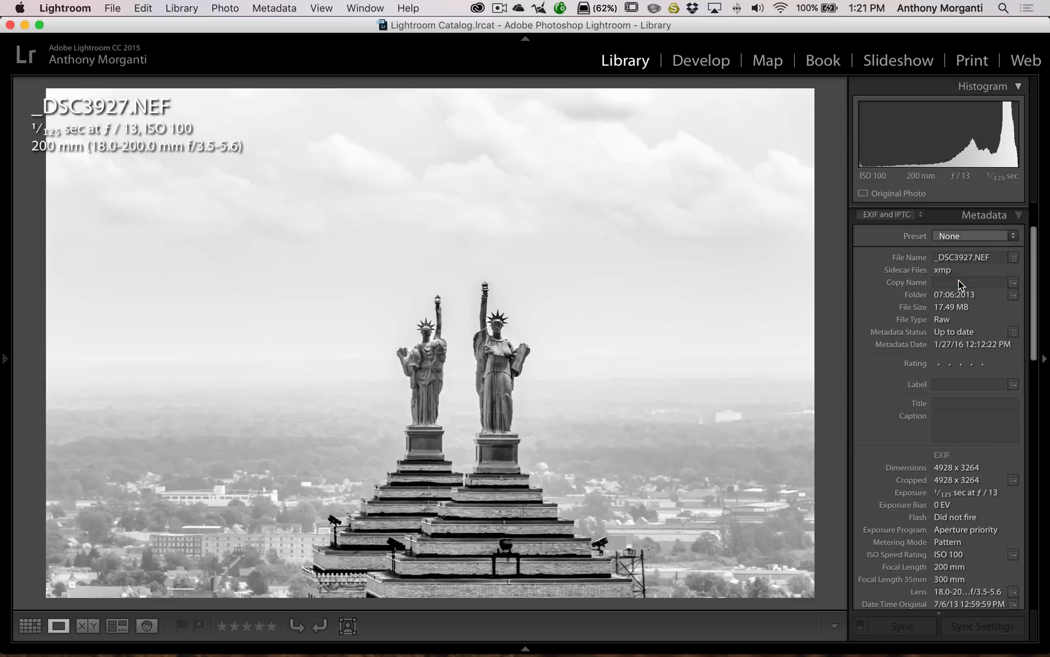
- Show the saved preset list in the Edit Metadata Presets dialog, including Import 2
{"action": "left_click", "coordinate": [973, 235]}
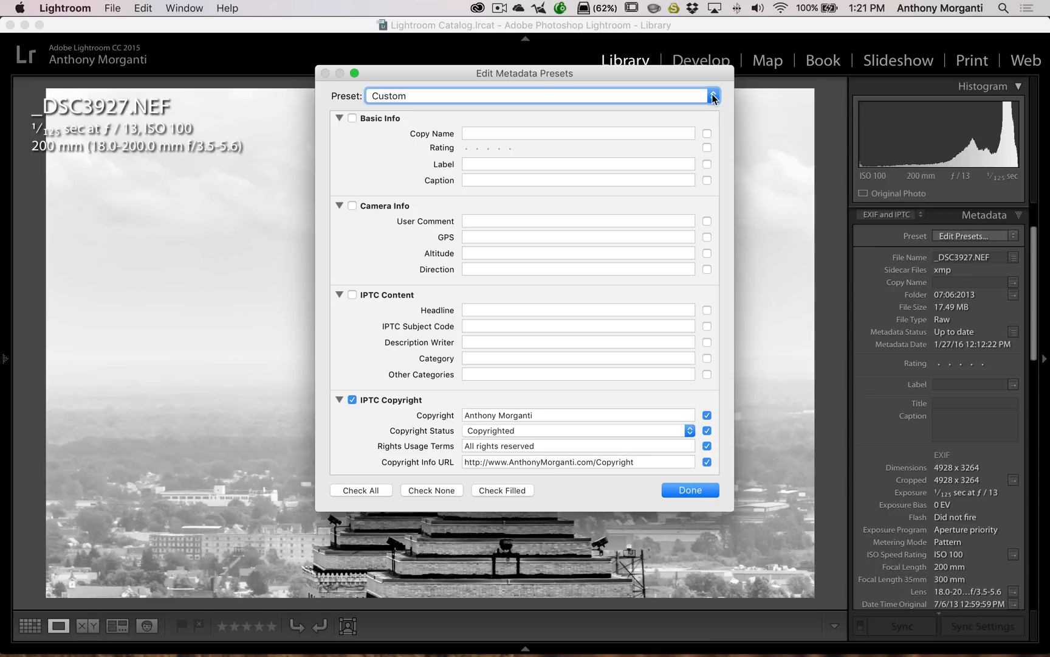
{"action": "left_click", "coordinate": [537, 96]}
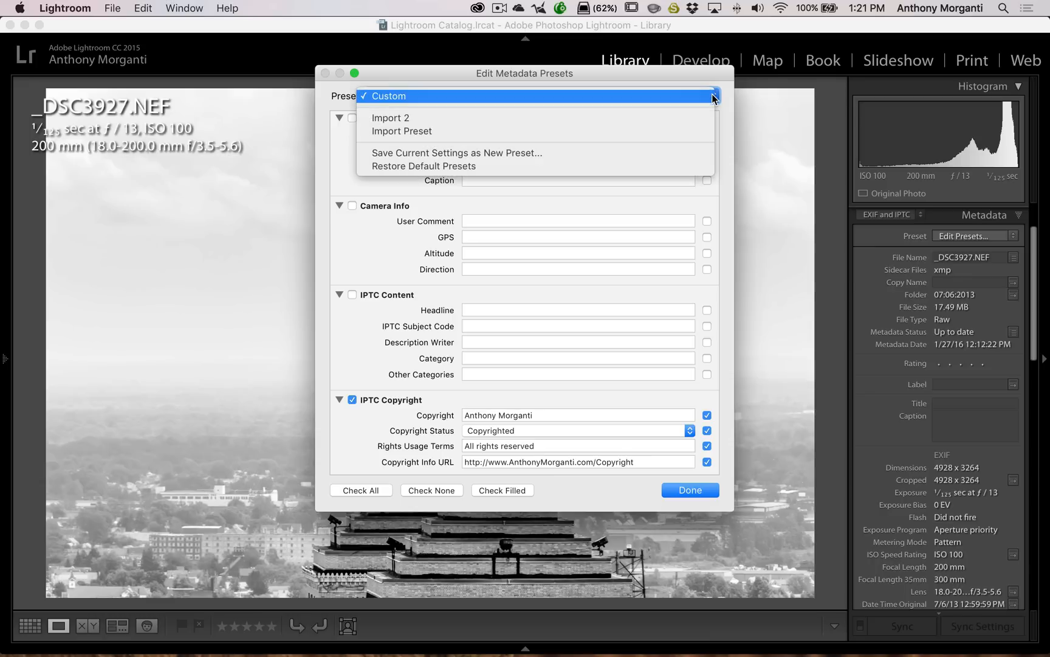
{"action": "mouse_move", "coordinate": [423, 101]}
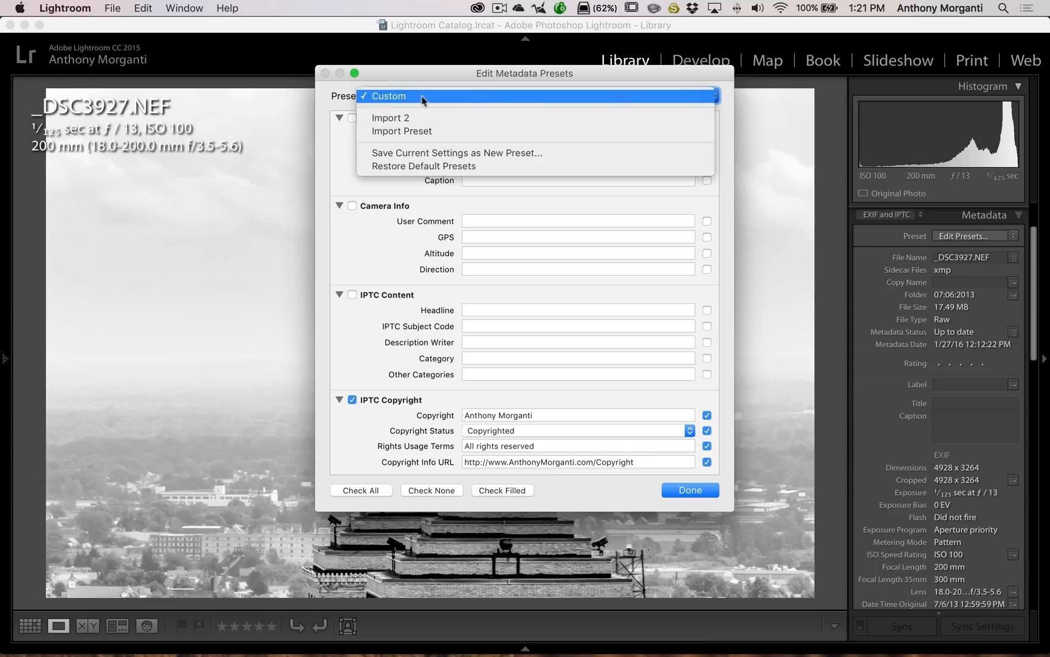
{"action": "mouse_move", "coordinate": [390, 118]}
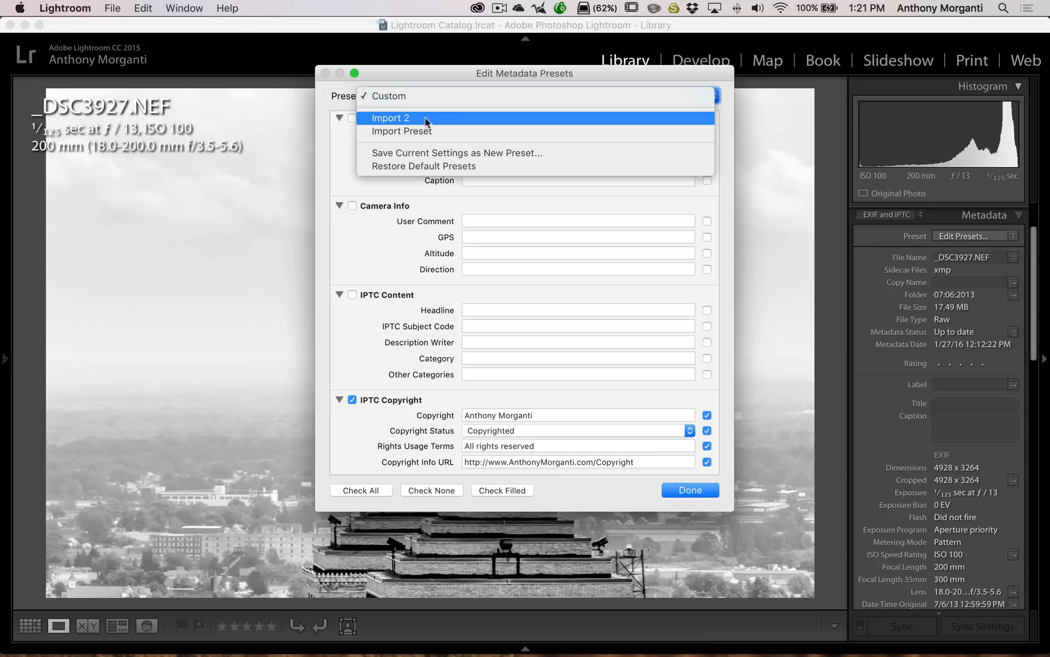
{"action": "mouse_move", "coordinate": [434, 165]}
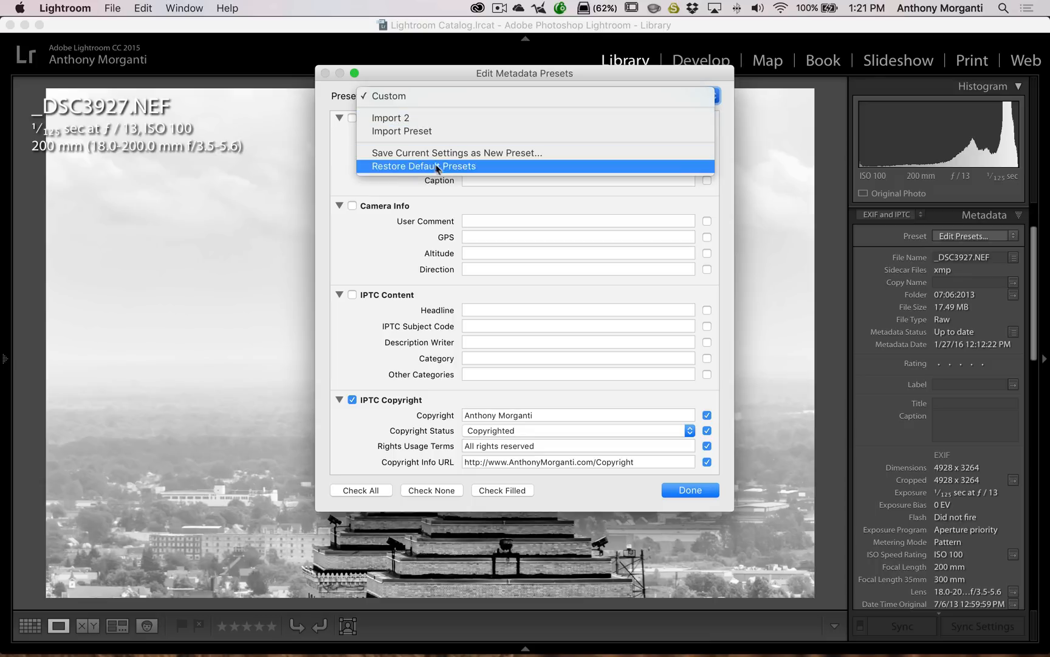
{"action": "mouse_move", "coordinate": [402, 130]}
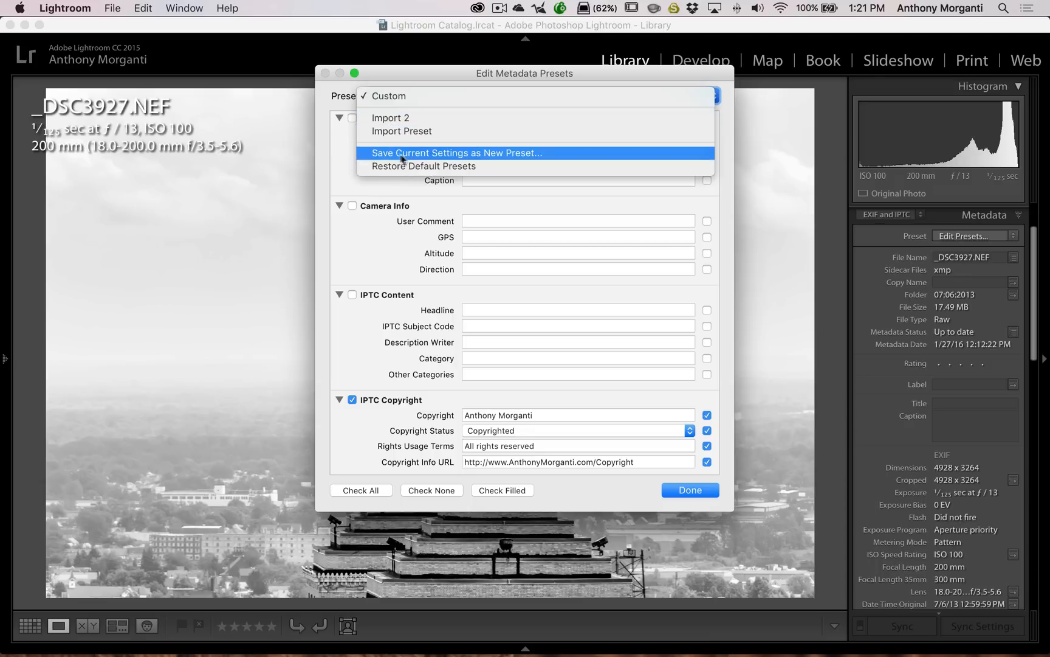
{"action": "mouse_move", "coordinate": [516, 156]}
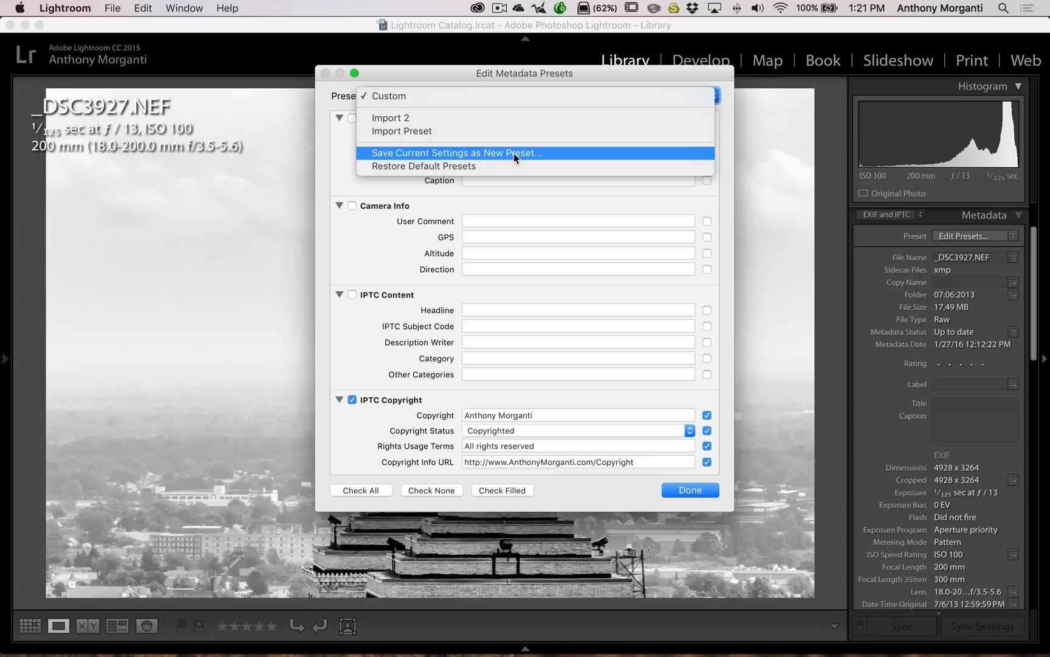
{"action": "mouse_move", "coordinate": [403, 130]}
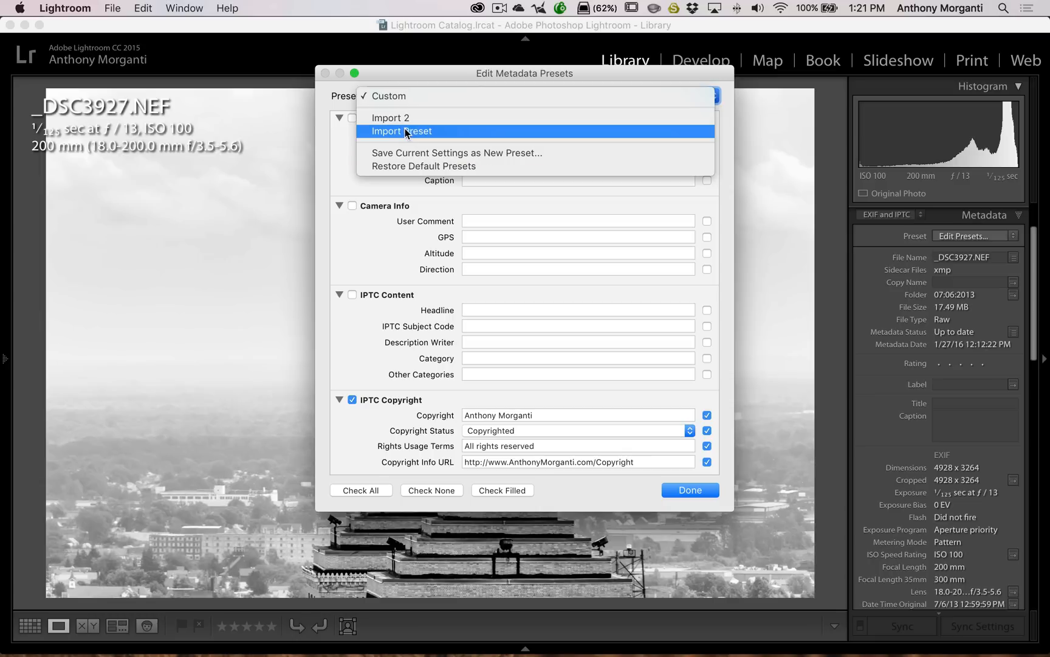
{"action": "mouse_move", "coordinate": [403, 118]}
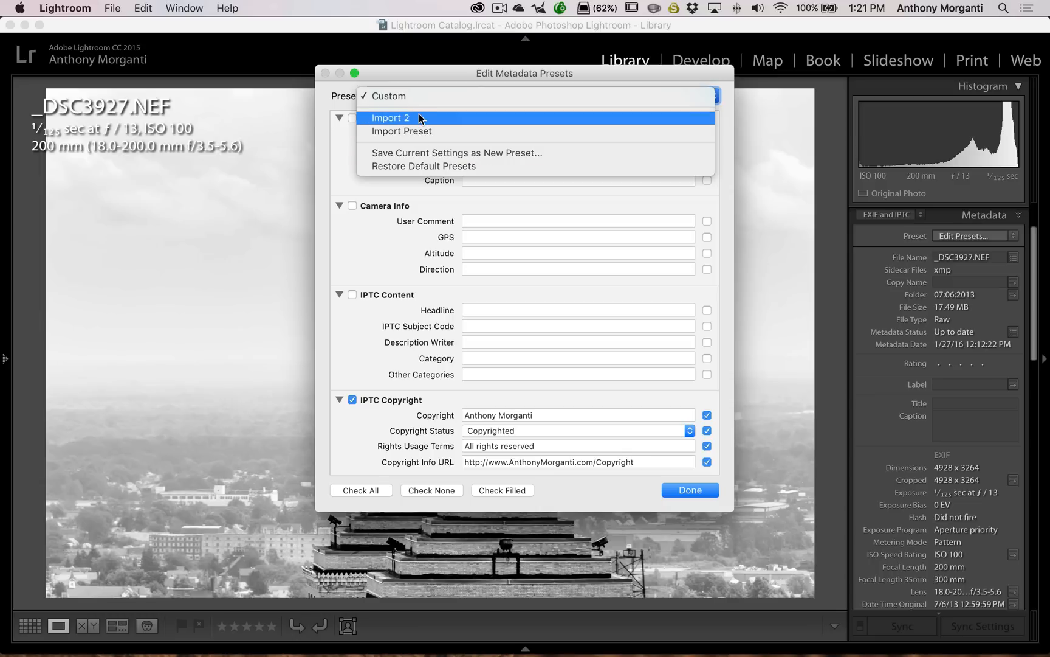
{"action": "mouse_move", "coordinate": [418, 121]}
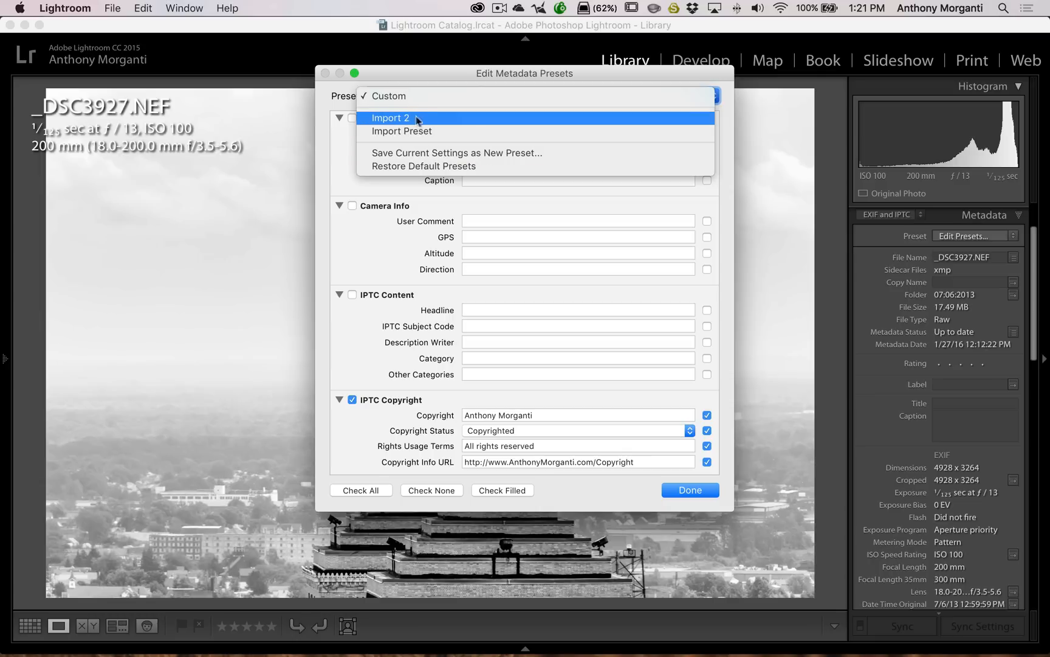
- Select the Import 2 metadata preset and delete it, confirming the removal
{"action": "left_click", "coordinate": [391, 117]}
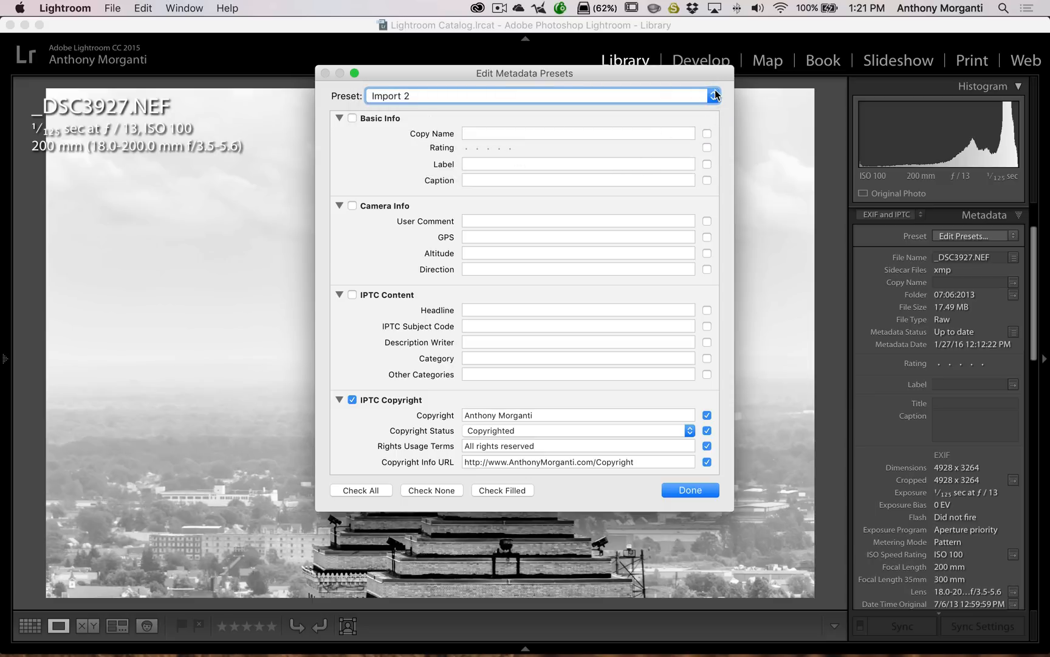
{"action": "left_click", "coordinate": [713, 96]}
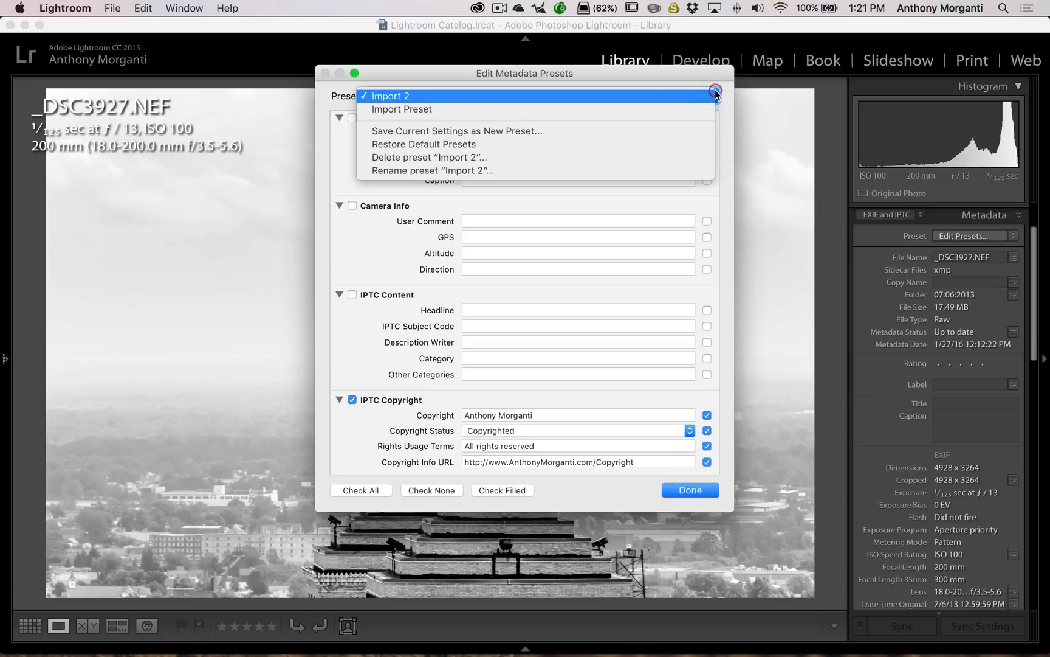
{"action": "mouse_move", "coordinate": [398, 160]}
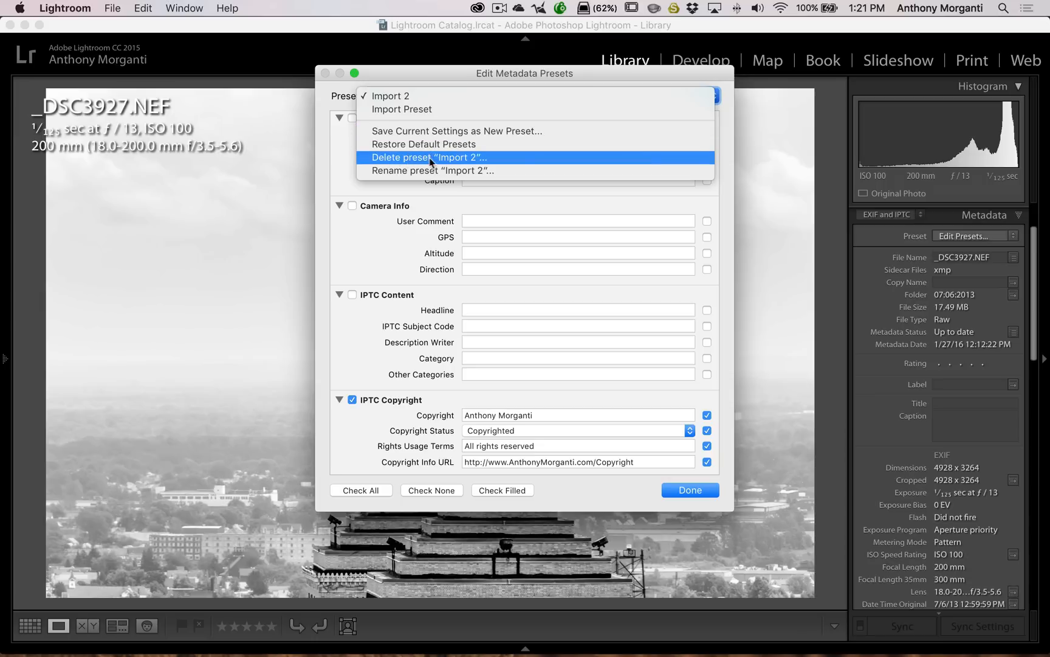
{"action": "mouse_move", "coordinate": [459, 160]}
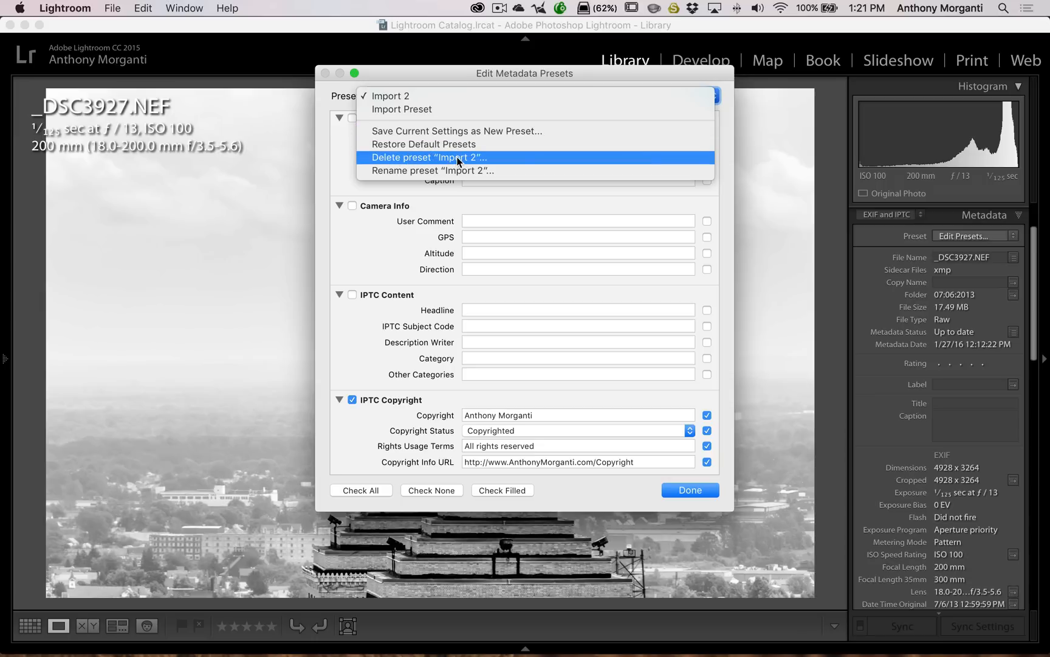
{"action": "left_click", "coordinate": [428, 157]}
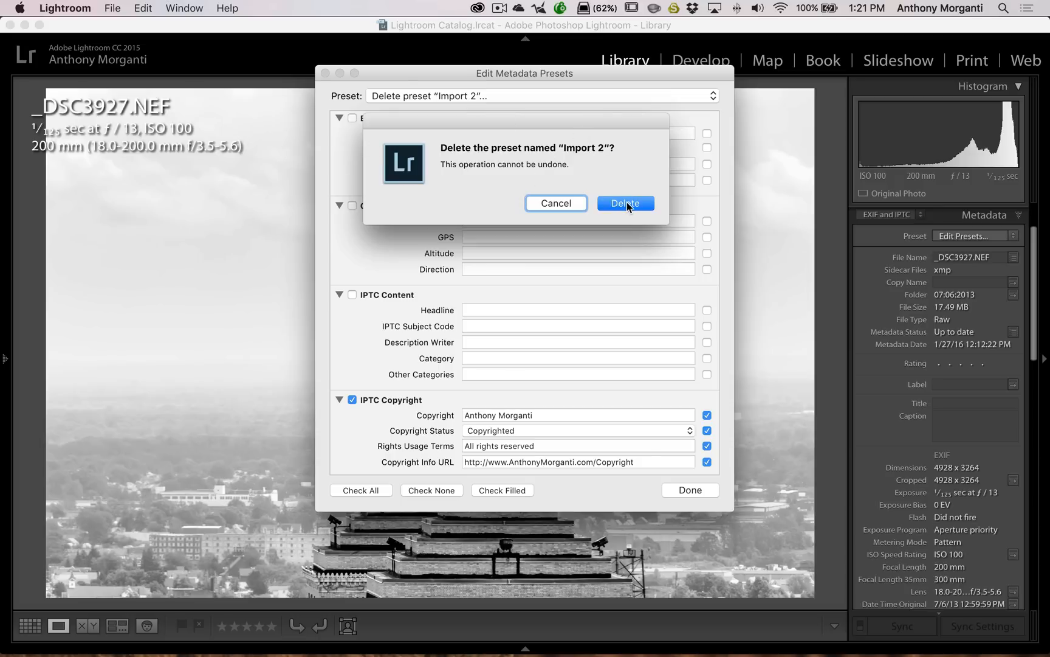
{"action": "left_click", "coordinate": [624, 203]}
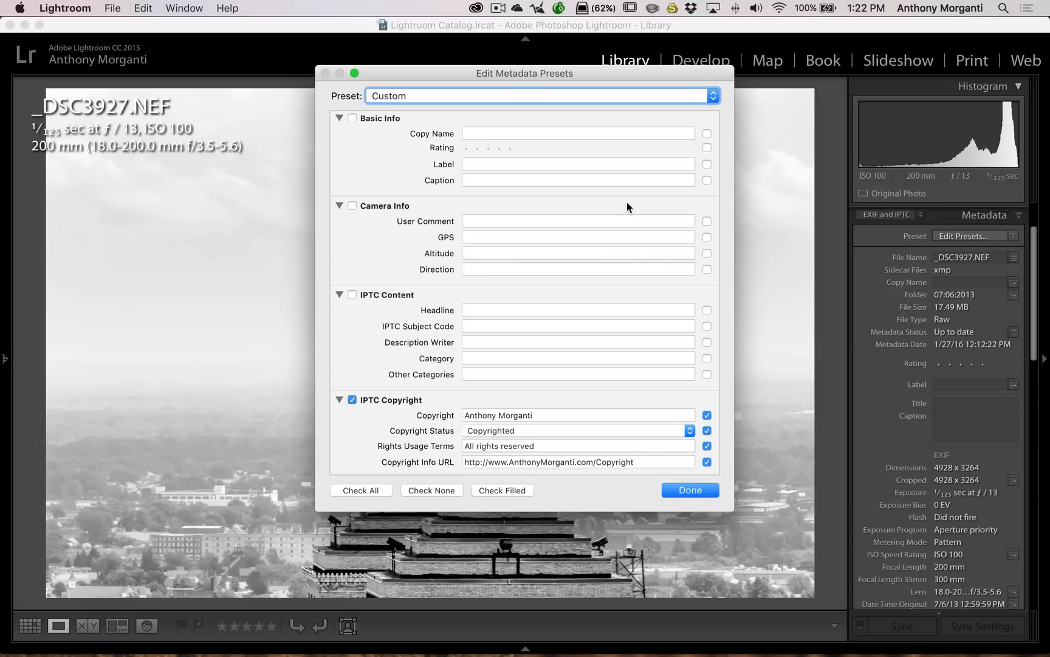
{"action": "mouse_move", "coordinate": [640, 195]}
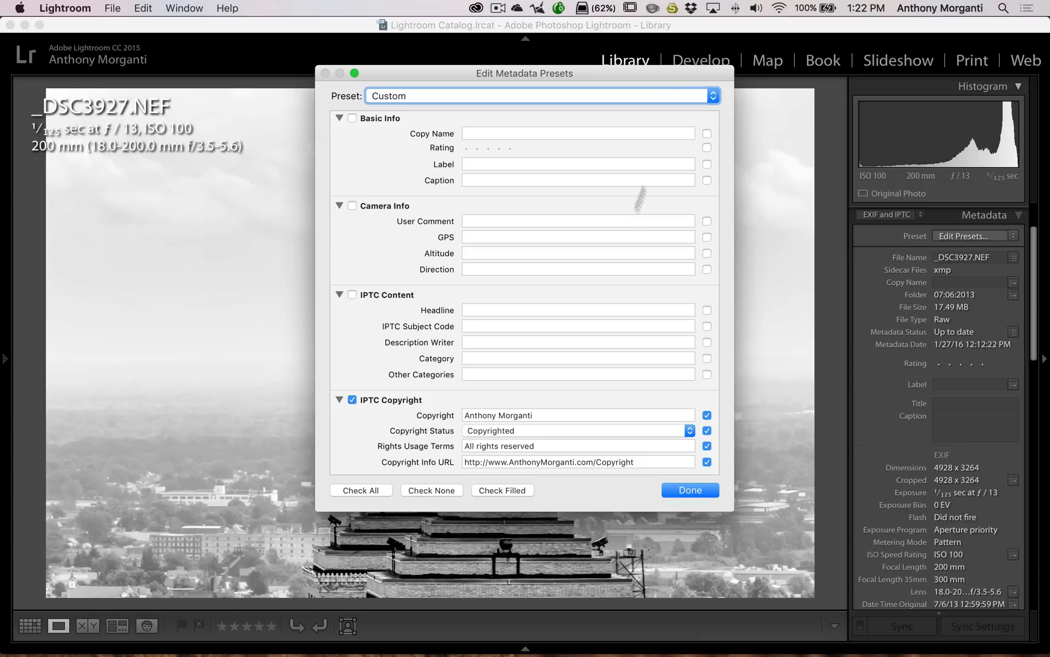
- Finish with Done and choose Don't Save for the leftover custom settings
{"action": "left_click", "coordinate": [541, 96]}
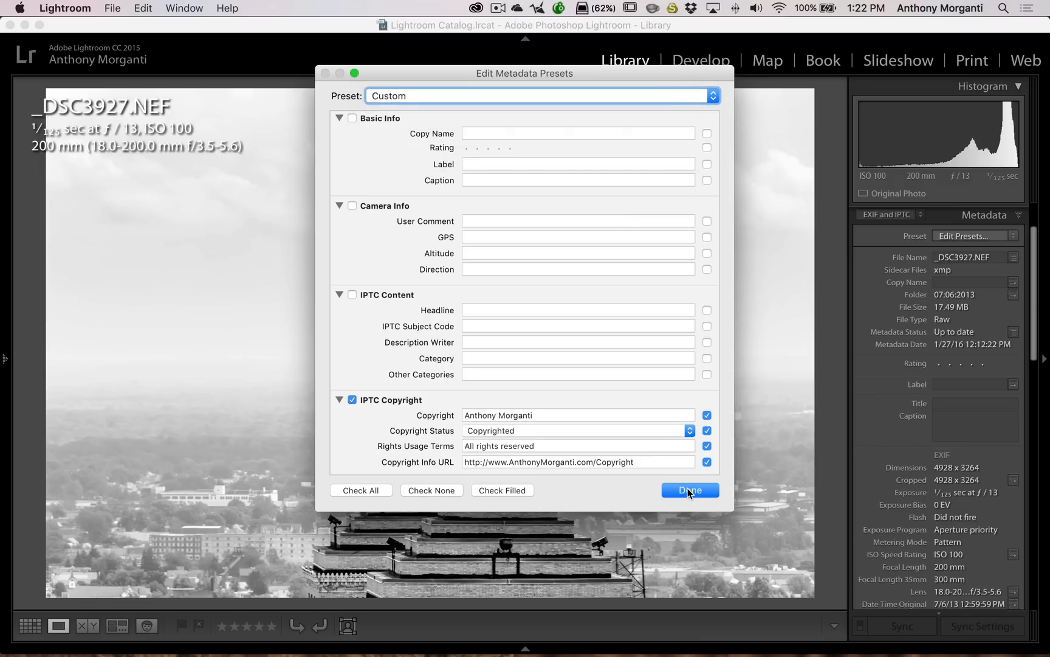
{"action": "left_click", "coordinate": [690, 489]}
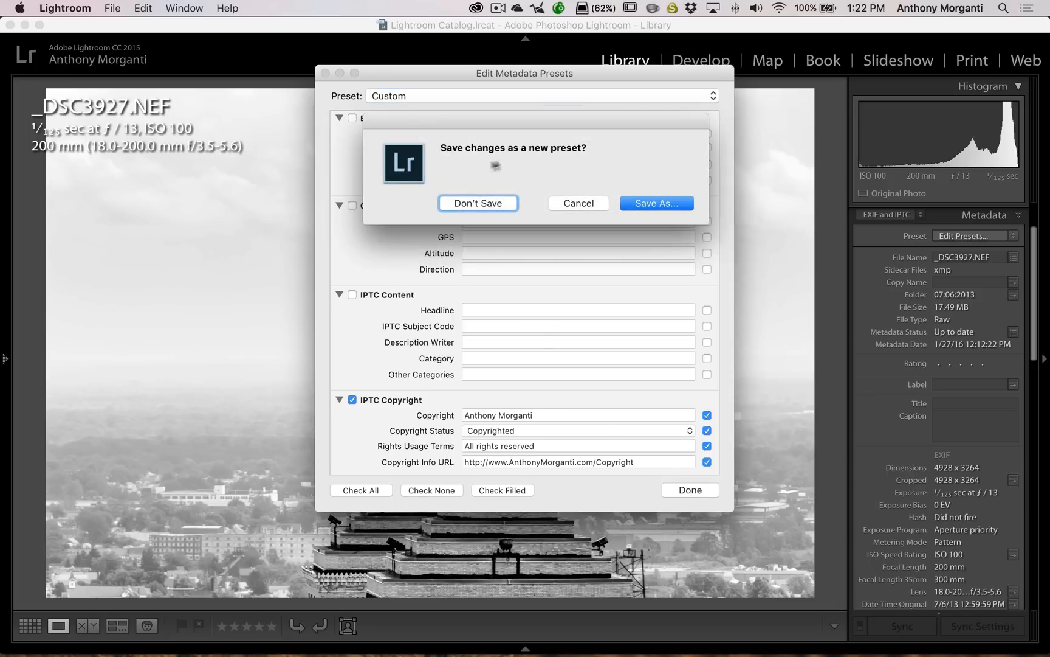
{"action": "mouse_move", "coordinate": [497, 418]}
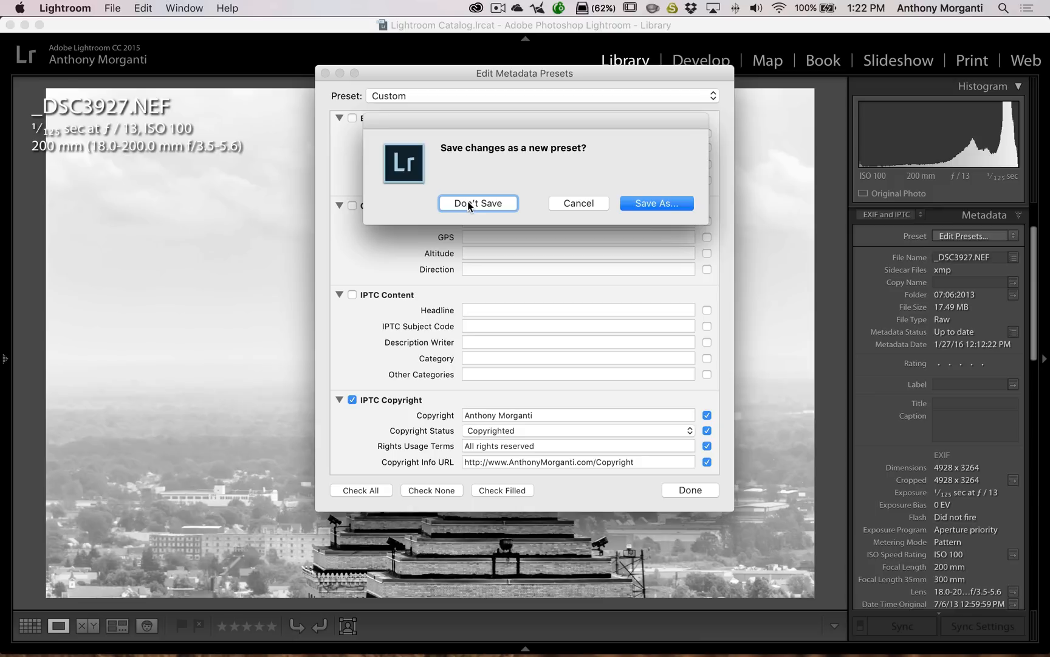
{"action": "left_click", "coordinate": [478, 203]}
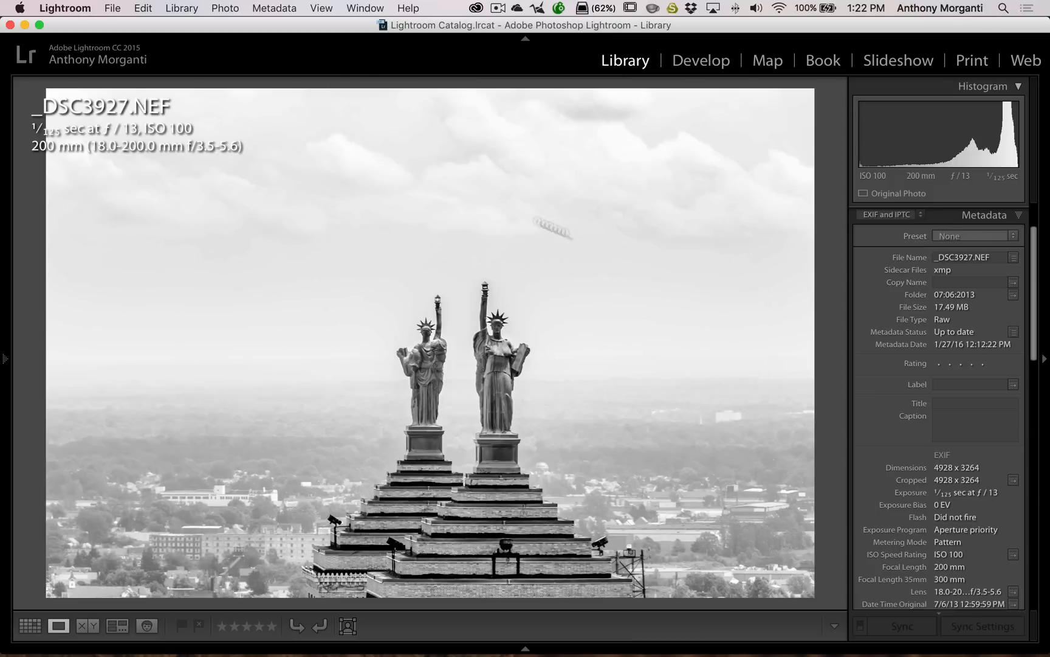
{"action": "mouse_move", "coordinate": [983, 234]}
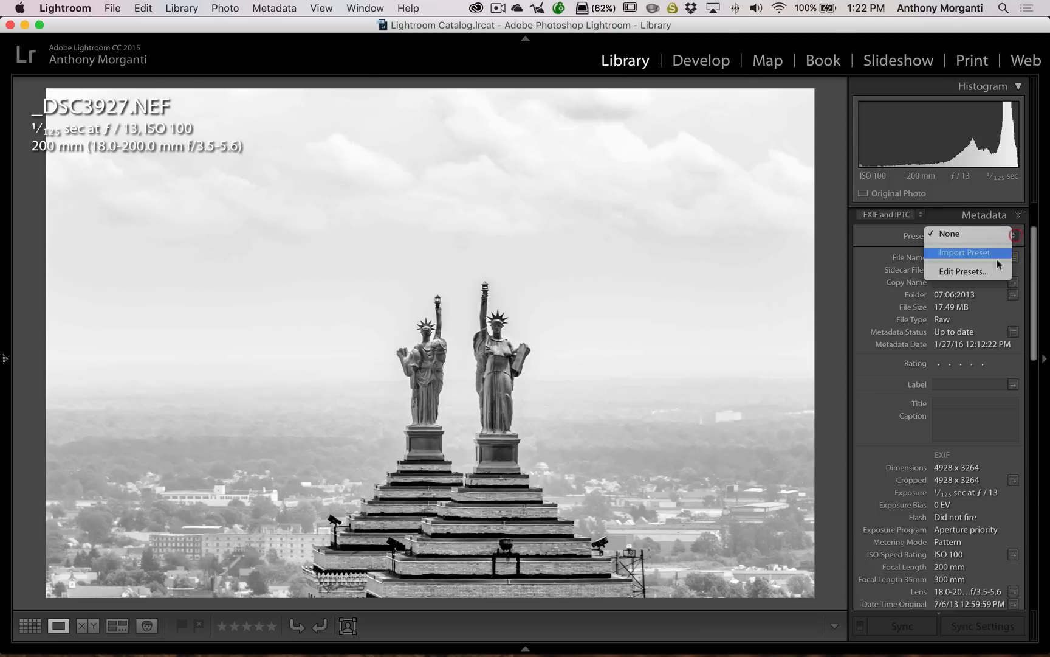
{"action": "mouse_move", "coordinate": [949, 233]}
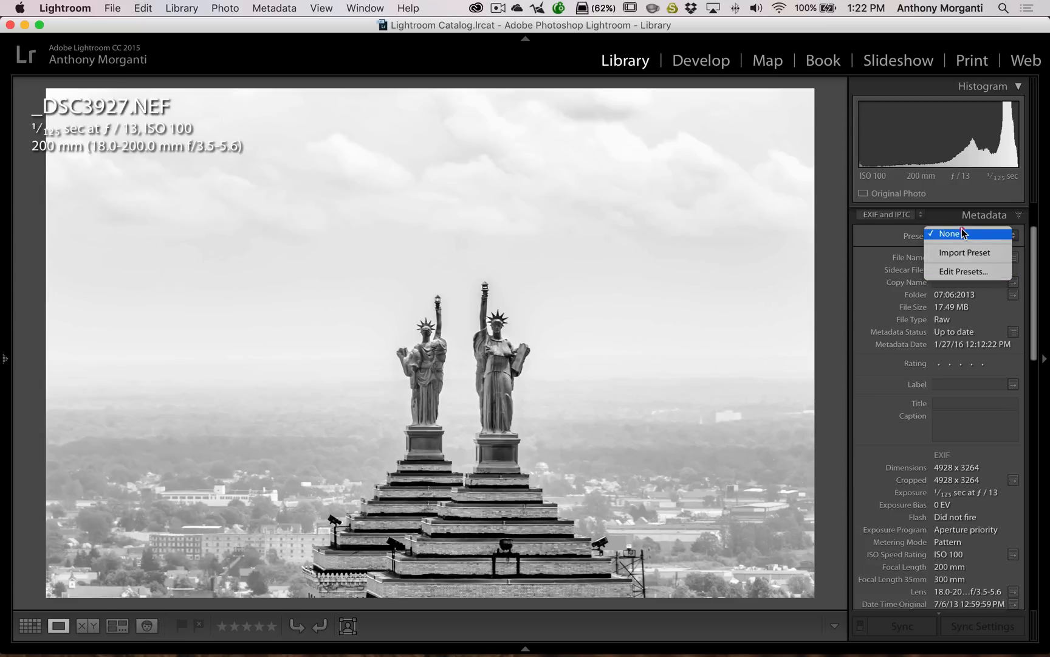
{"action": "left_click", "coordinate": [950, 233]}
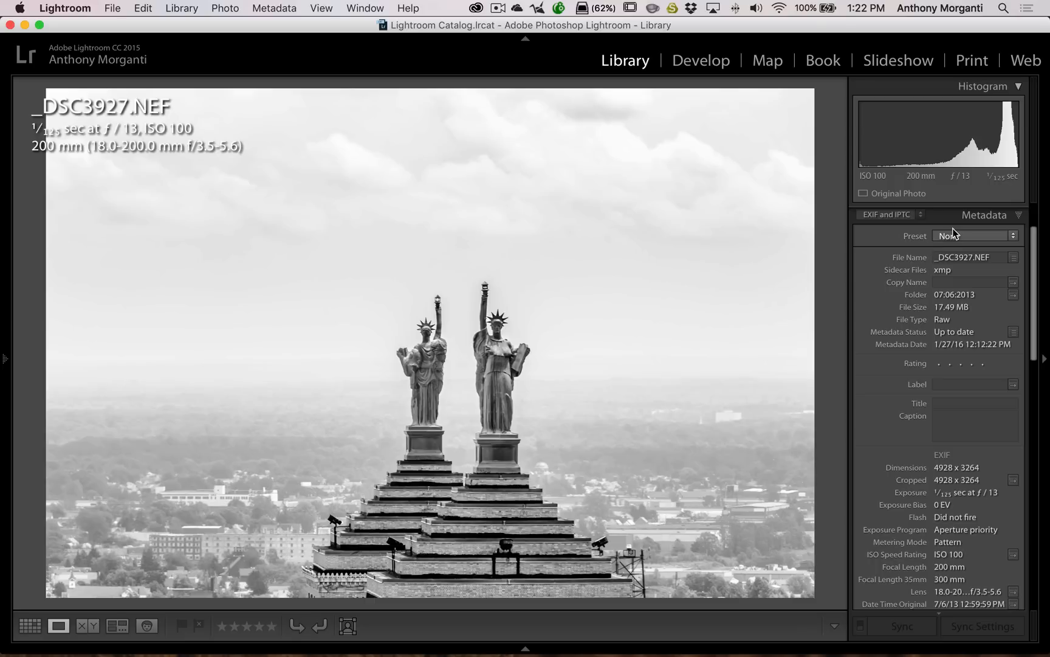
{"action": "mouse_move", "coordinate": [18, 81]}
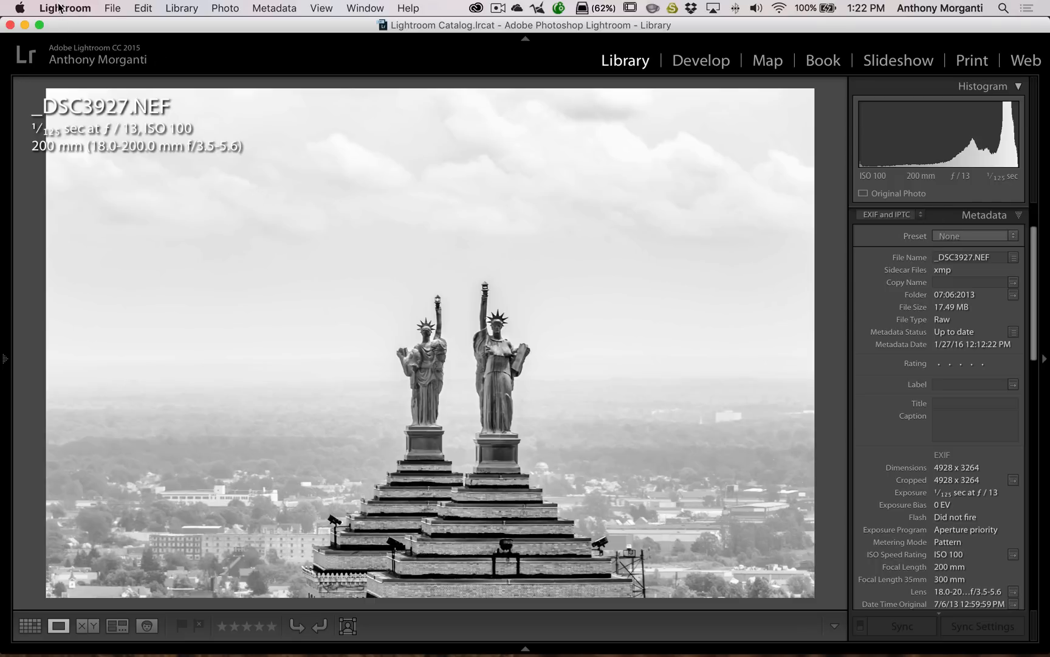
- Reach Edit Watermarks... from the Lightroom application menu
{"action": "left_click", "coordinate": [65, 8]}
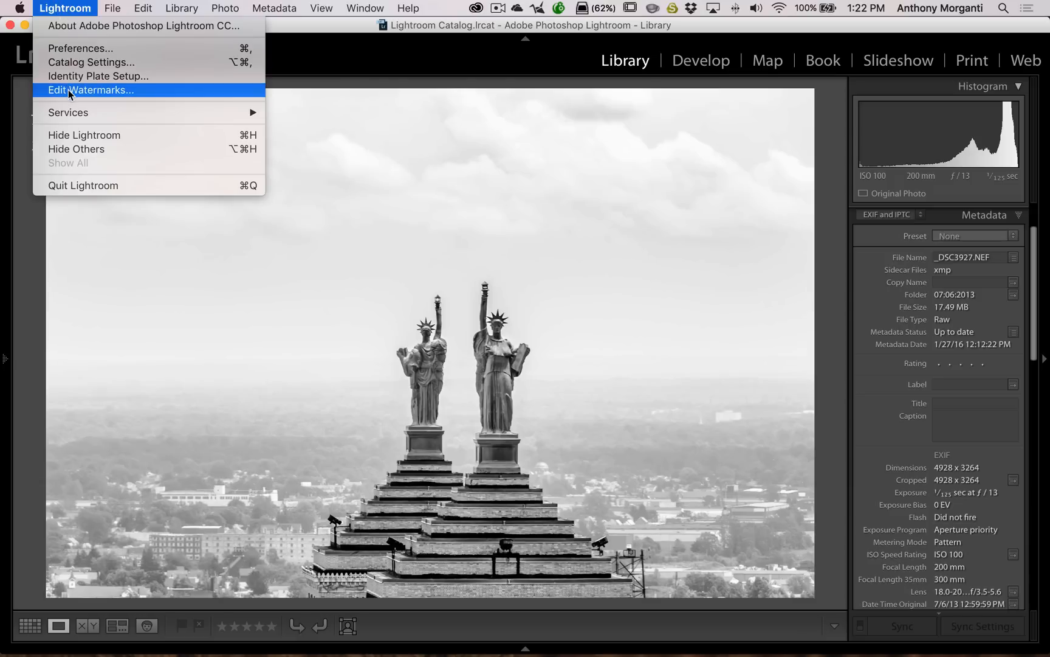
{"action": "left_click", "coordinate": [143, 8]}
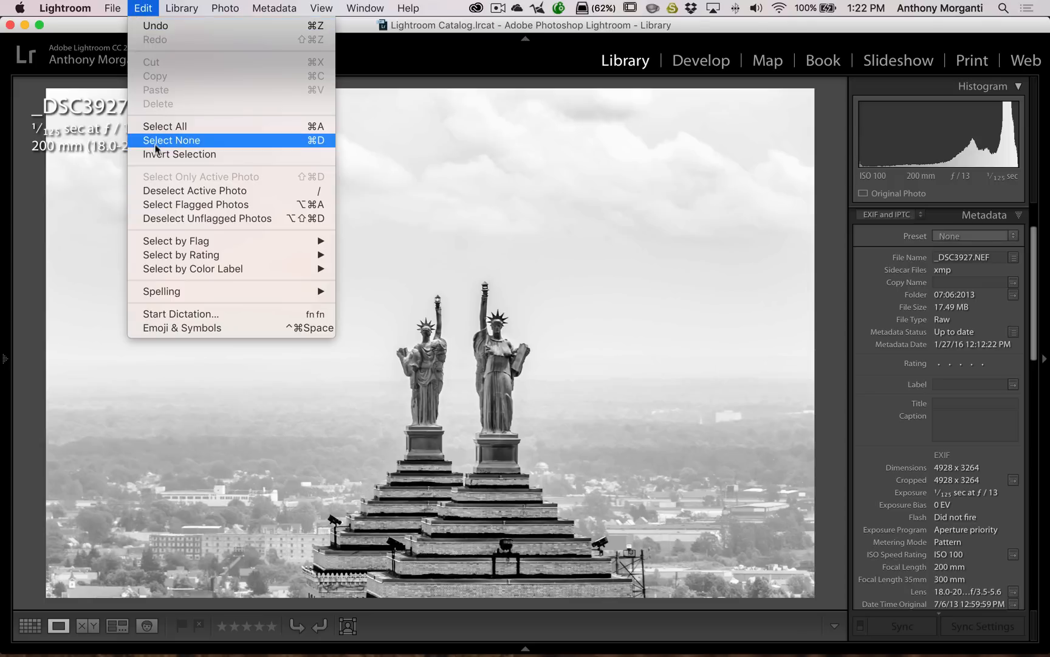
{"action": "left_click", "coordinate": [65, 9]}
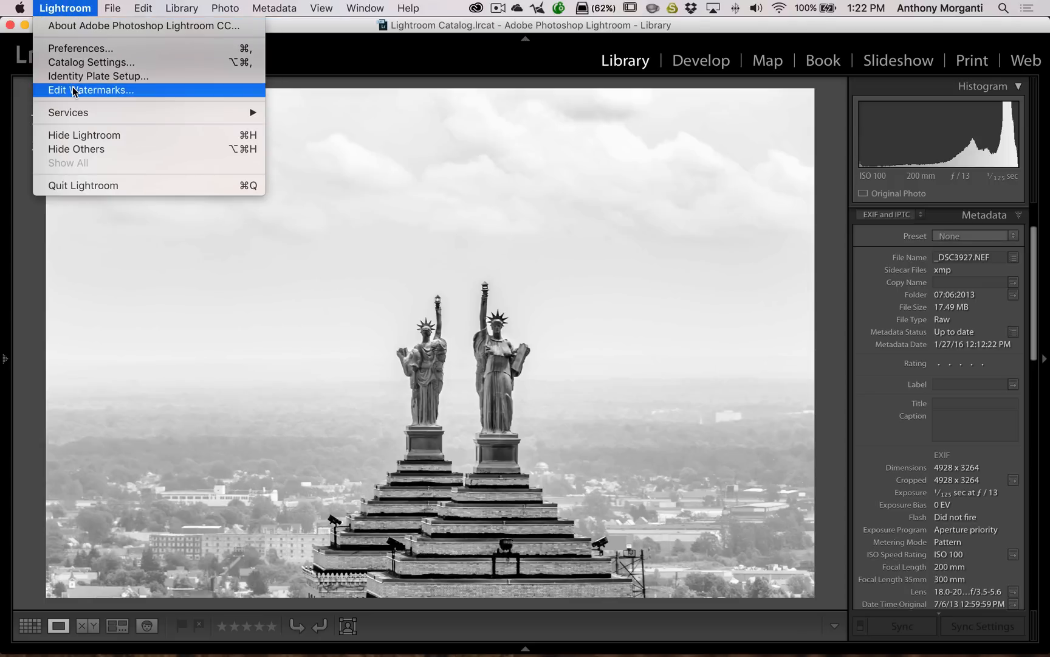
{"action": "left_click", "coordinate": [90, 90]}
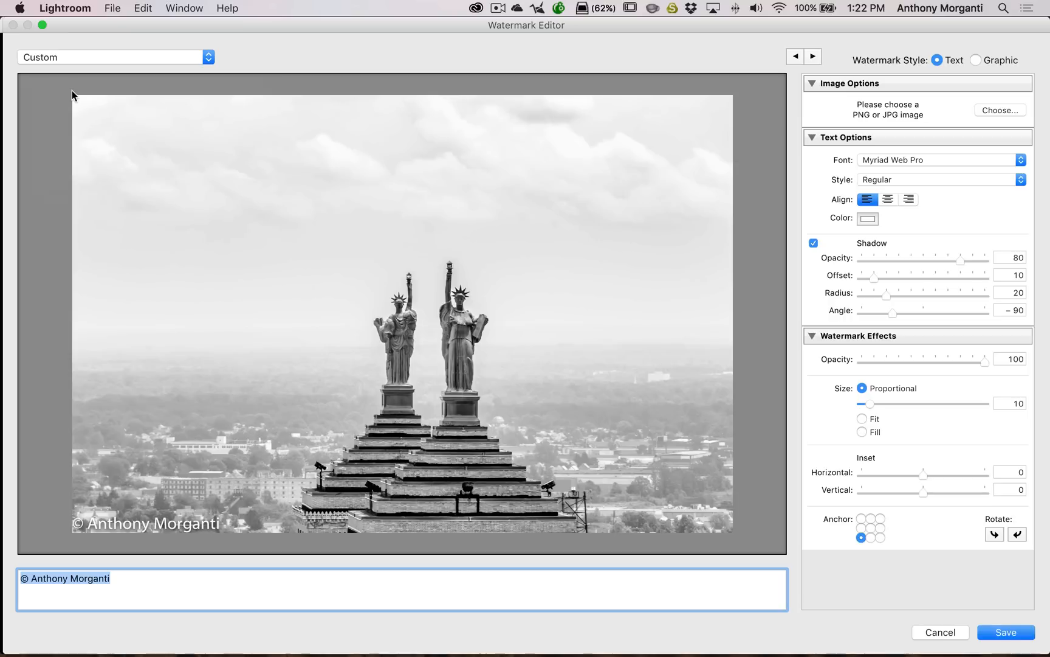
- Choose CEP Watermark from the Watermark Editor's preset dropdown
{"action": "left_click", "coordinate": [145, 523]}
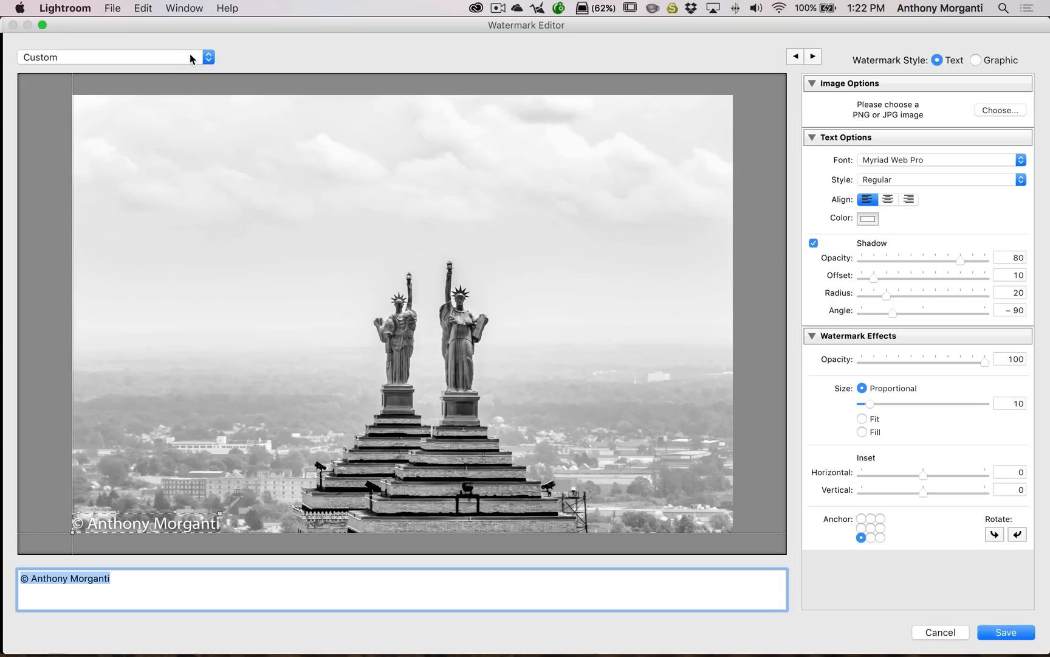
{"action": "left_click", "coordinate": [114, 58]}
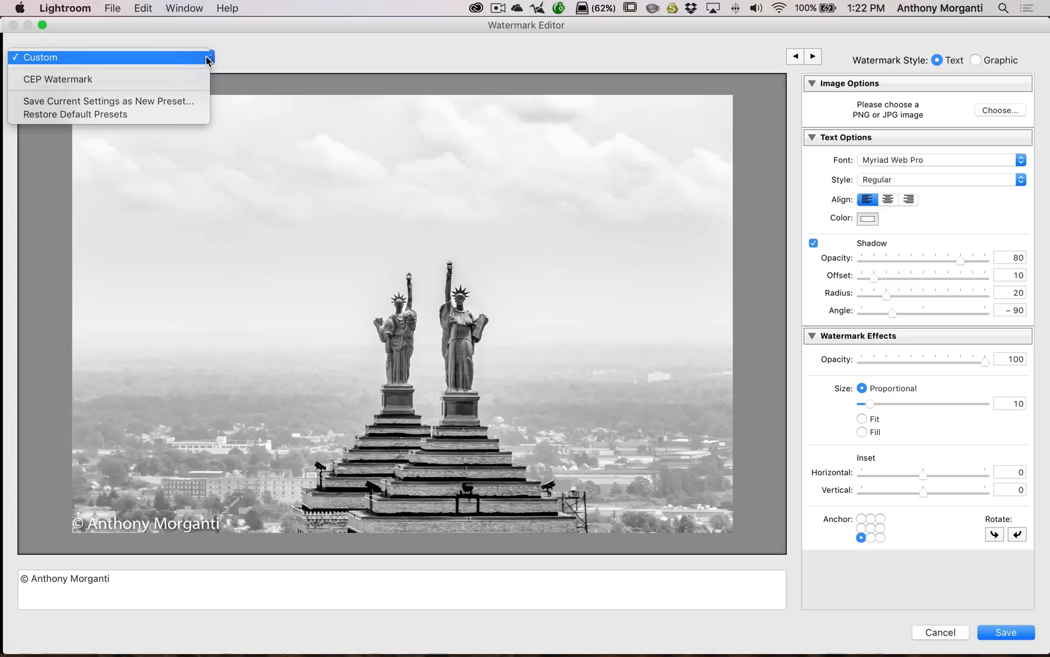
{"action": "mouse_move", "coordinate": [59, 79]}
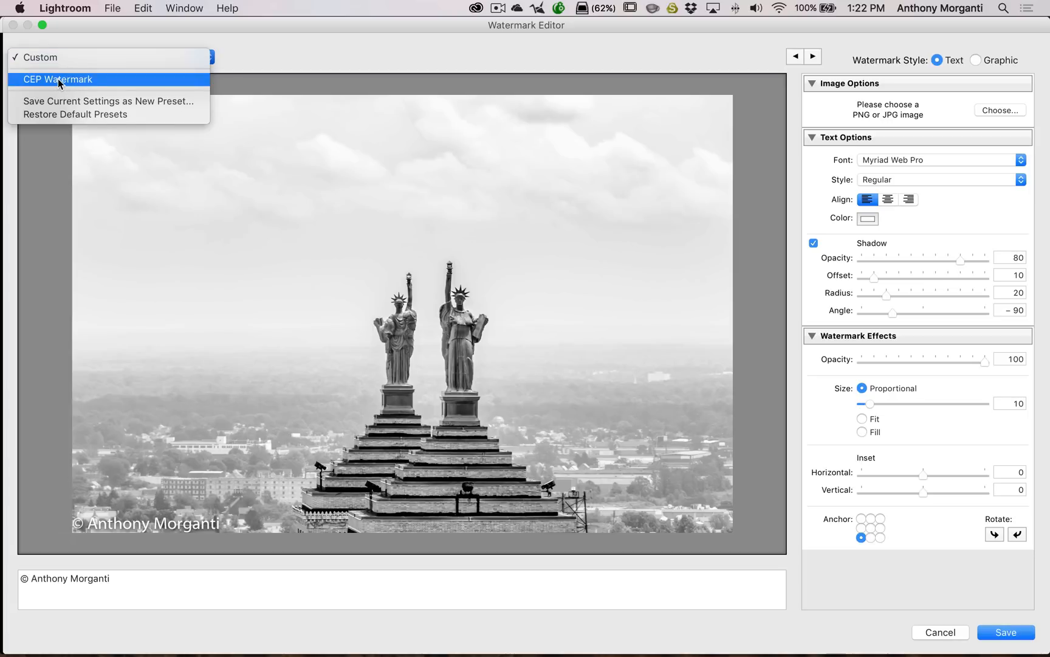
{"action": "left_click", "coordinate": [58, 79]}
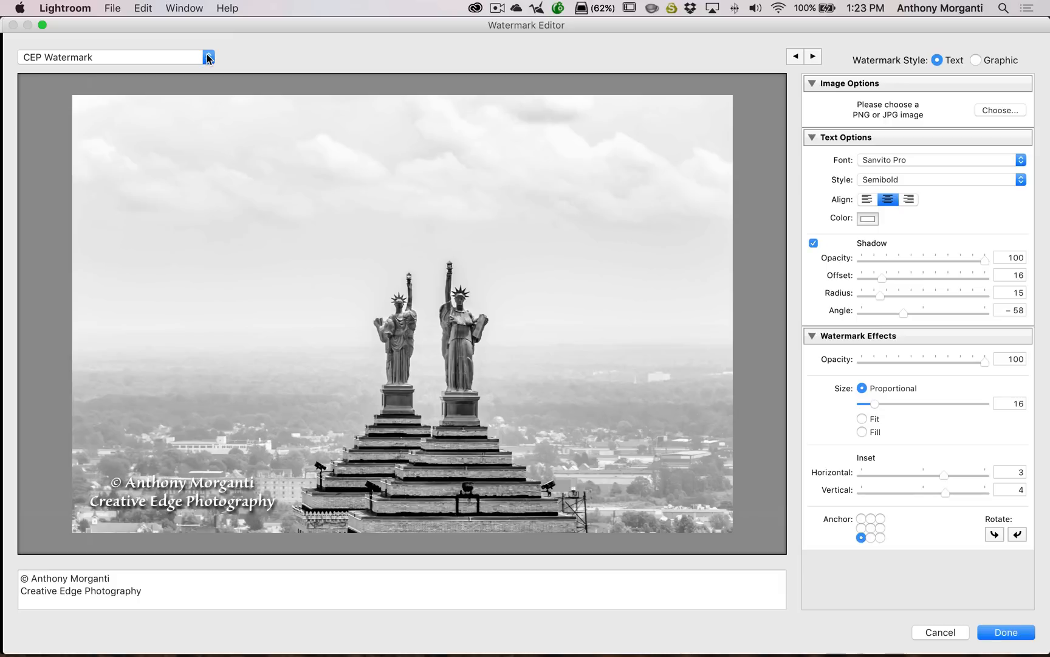
- Delete the CEP Watermark preset, confirm it, and cancel out of the Watermark Editor
{"action": "left_click", "coordinate": [208, 57]}
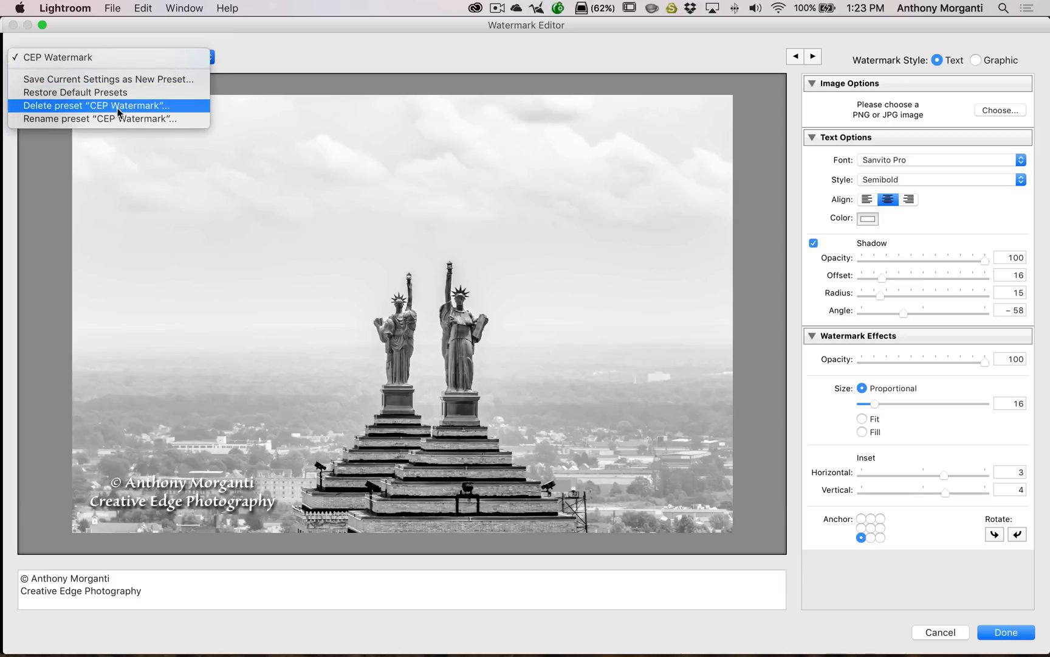
{"action": "left_click", "coordinate": [96, 106]}
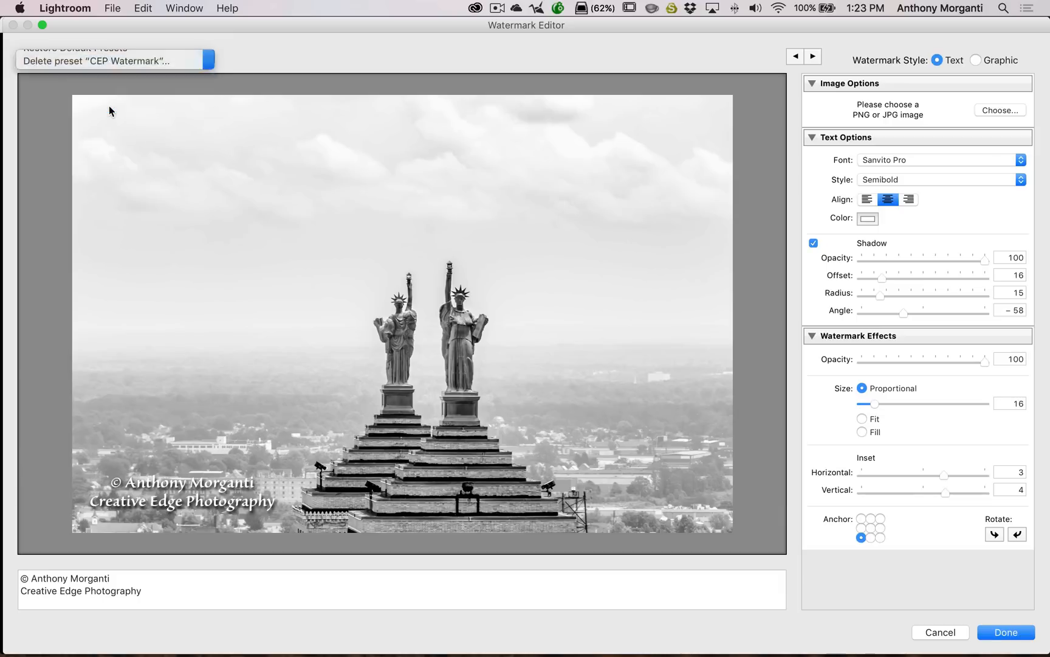
{"action": "left_click", "coordinate": [107, 61]}
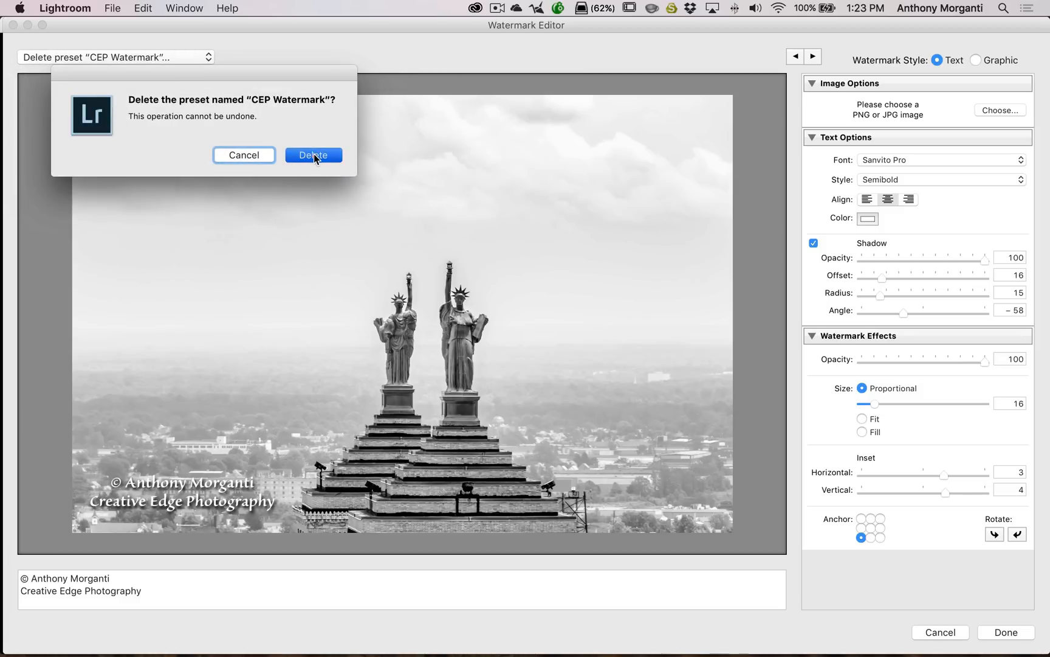
{"action": "left_click", "coordinate": [312, 155]}
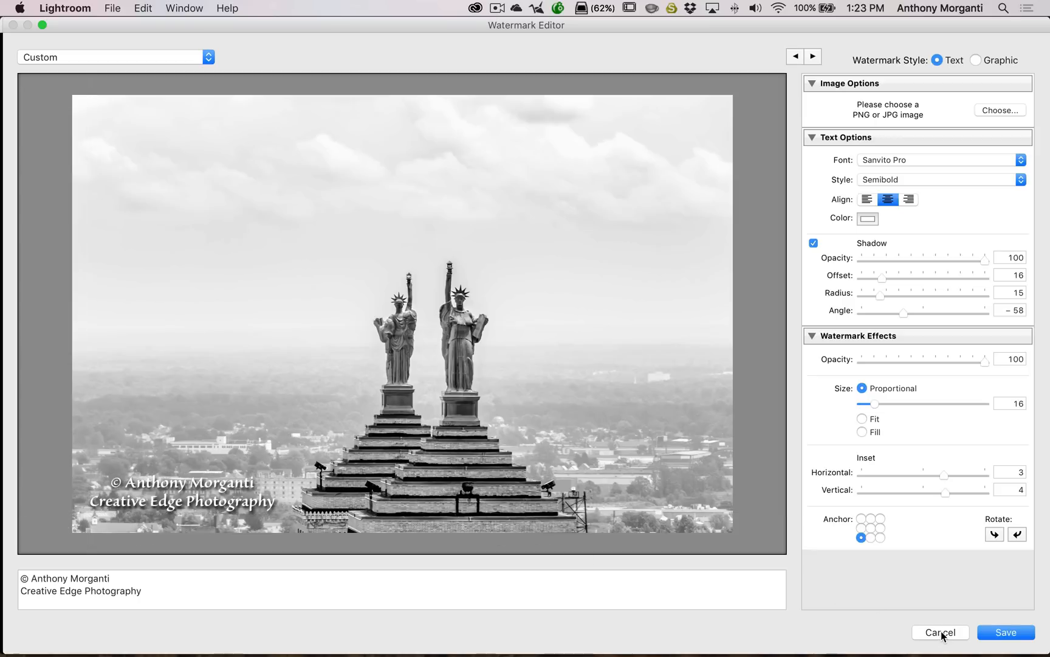
{"action": "left_click", "coordinate": [941, 632]}
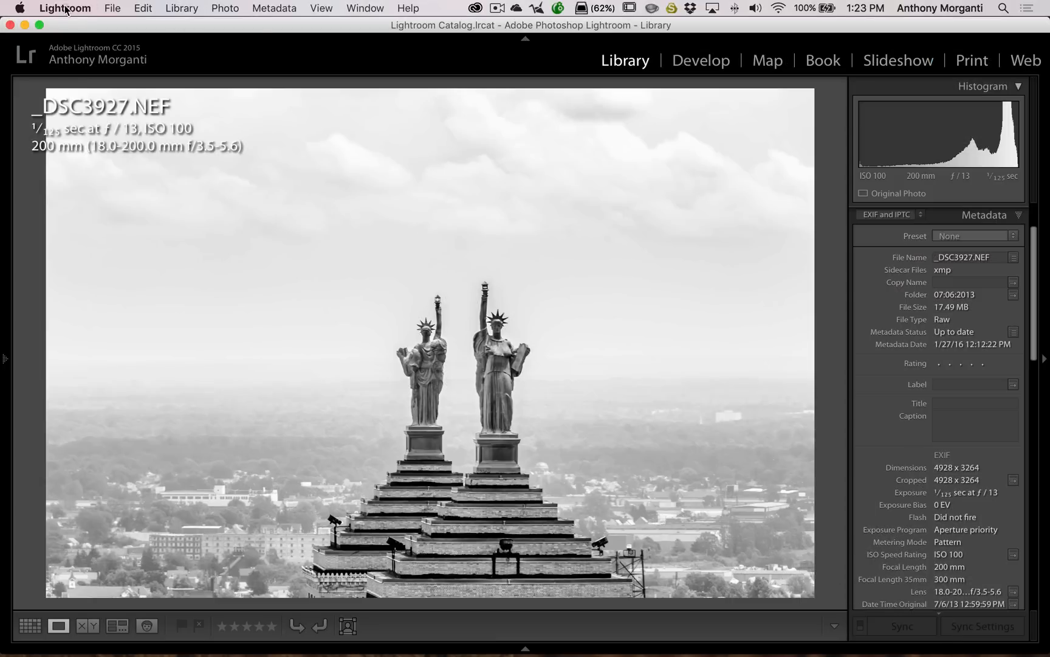
{"action": "left_click", "coordinate": [64, 9]}
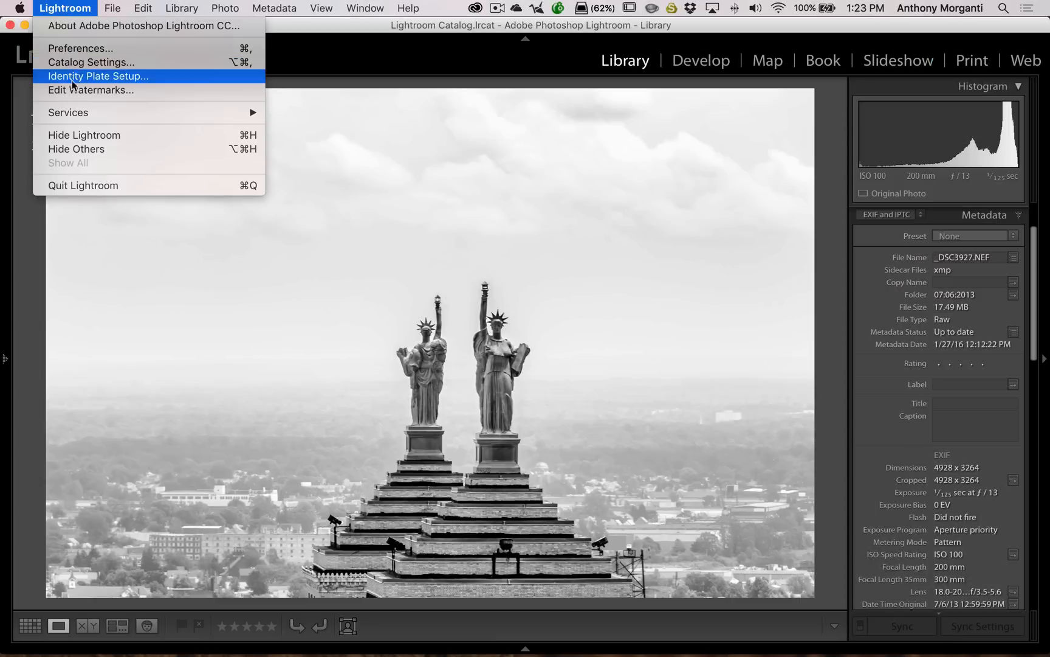
{"action": "left_click", "coordinate": [90, 90]}
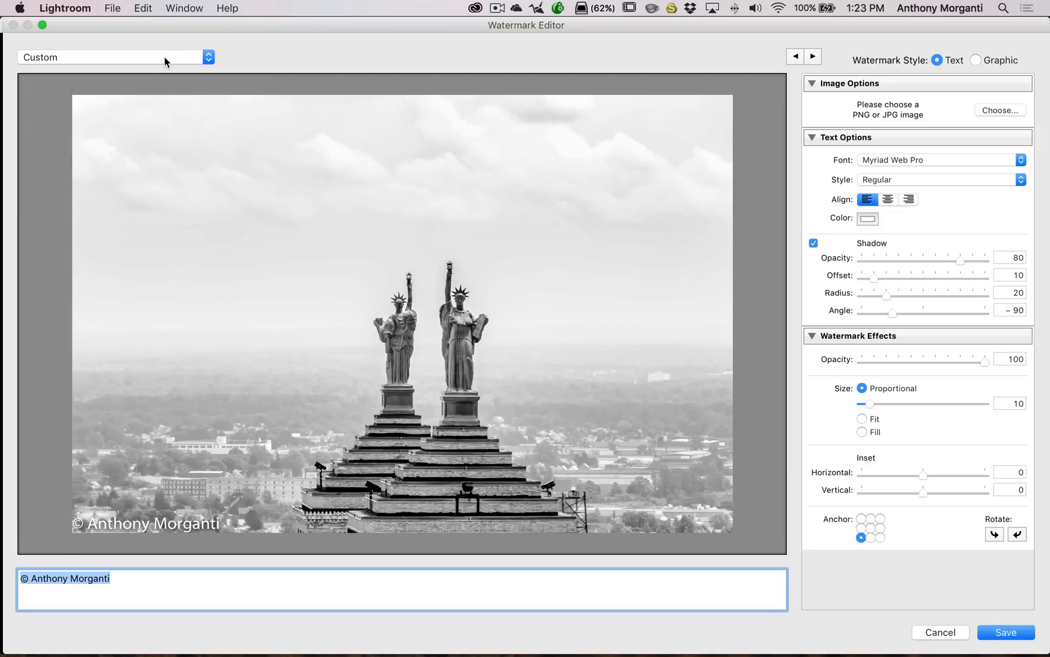
{"action": "left_click", "coordinate": [112, 57]}
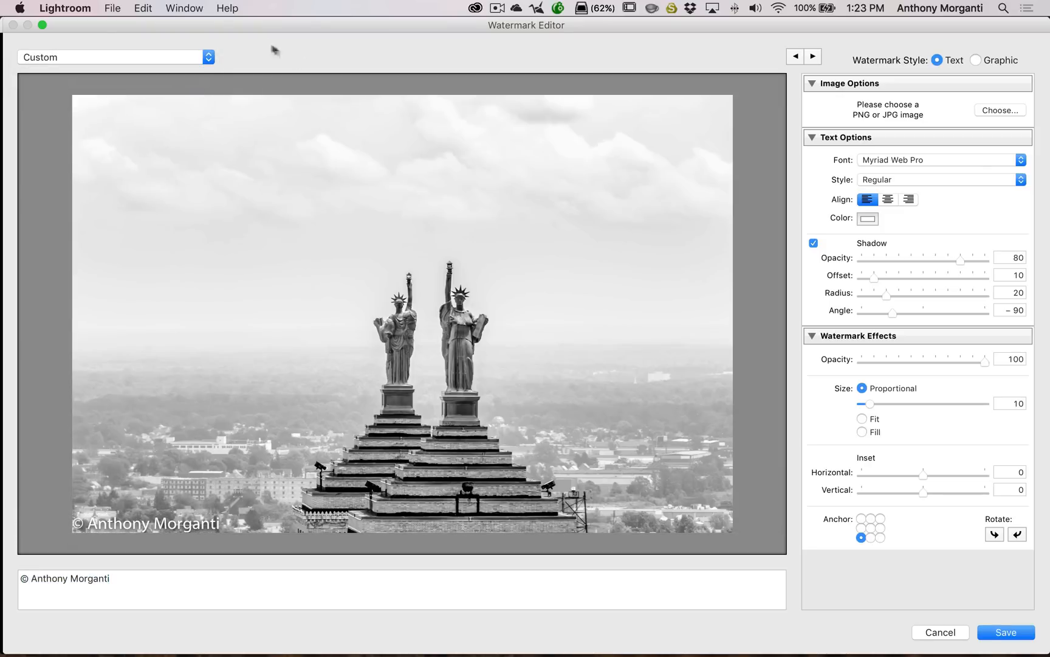
{"action": "left_click", "coordinate": [940, 633]}
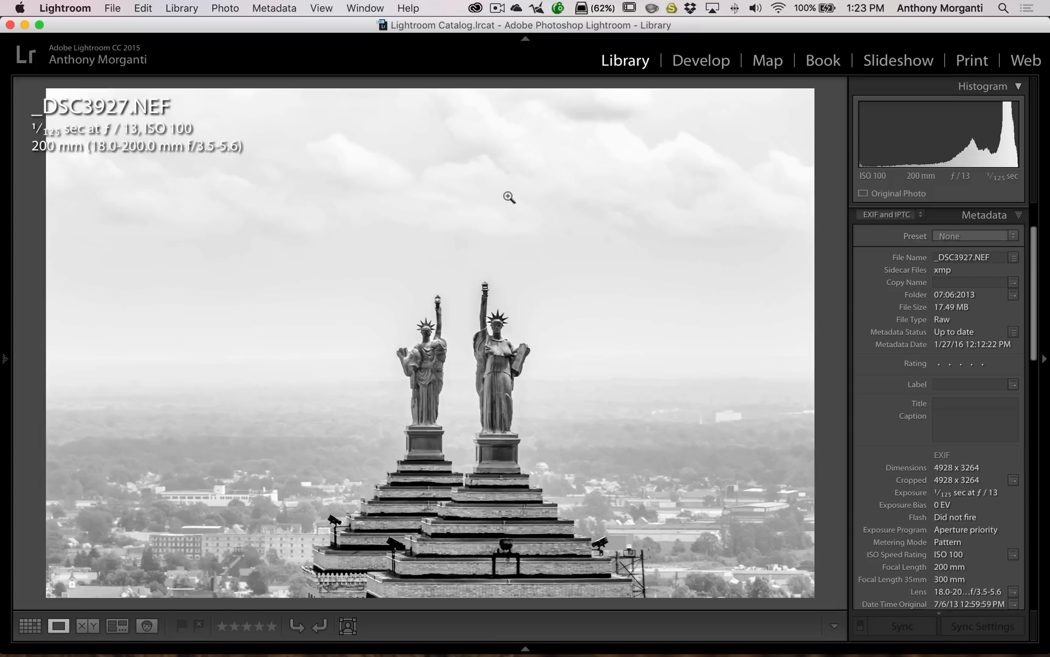